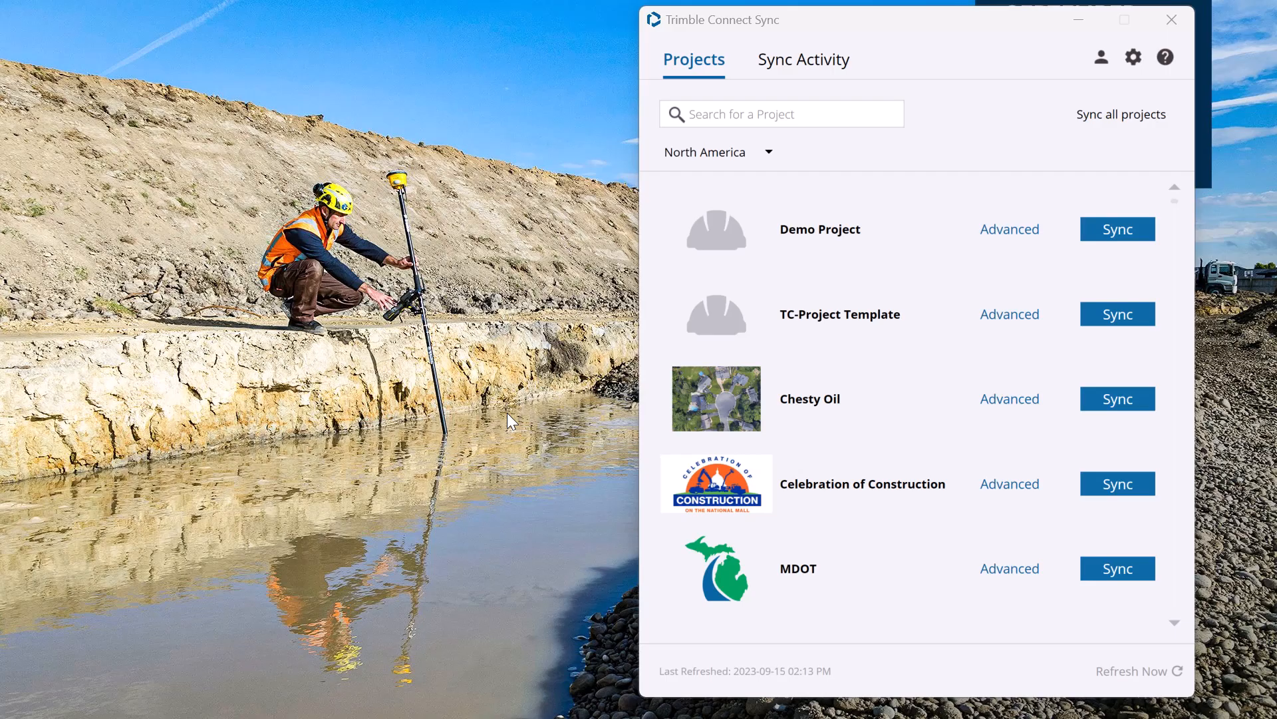
mouse_move(363, 9)
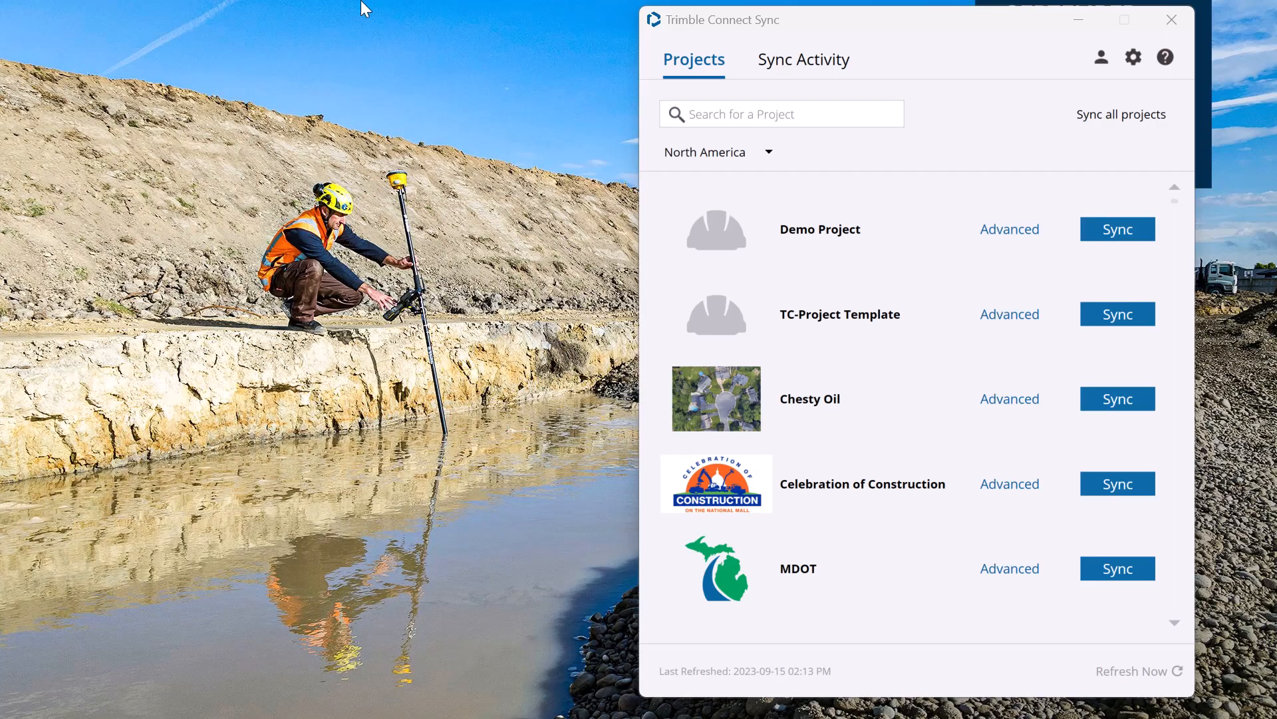
mouse_move(770, 31)
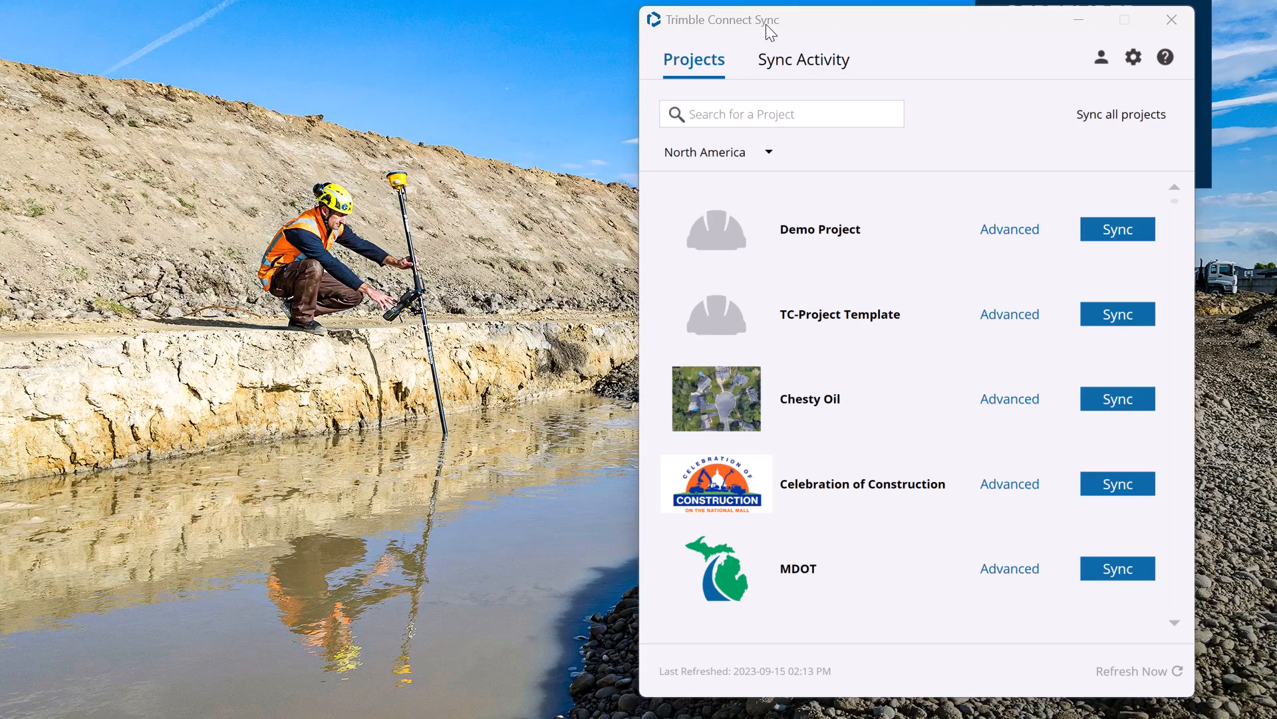
mouse_move(431, 616)
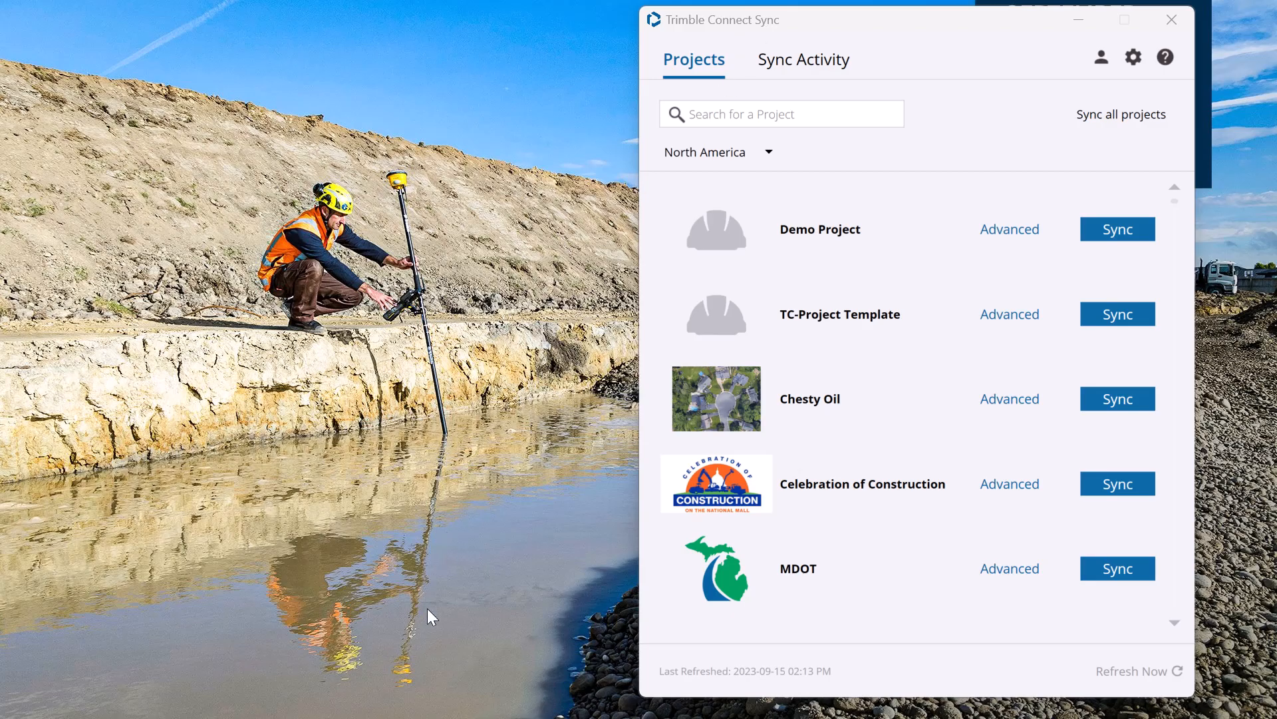
mouse_move(843, 96)
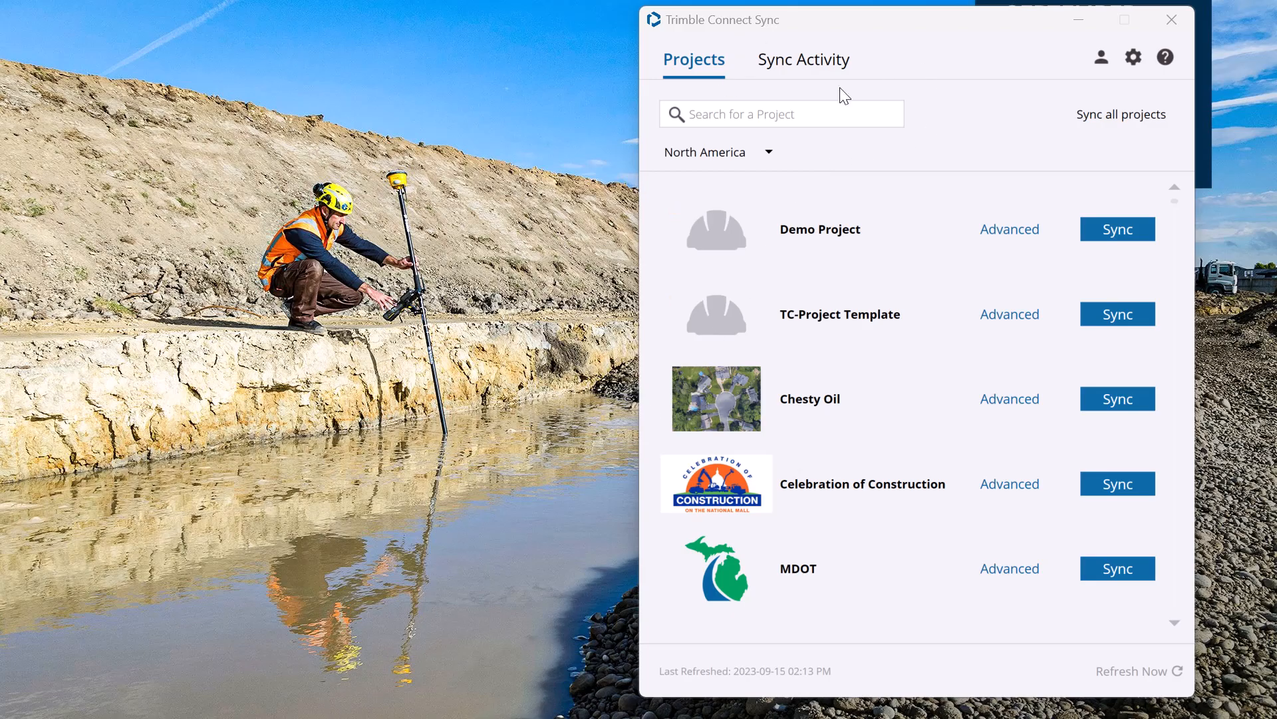
mouse_move(677, 576)
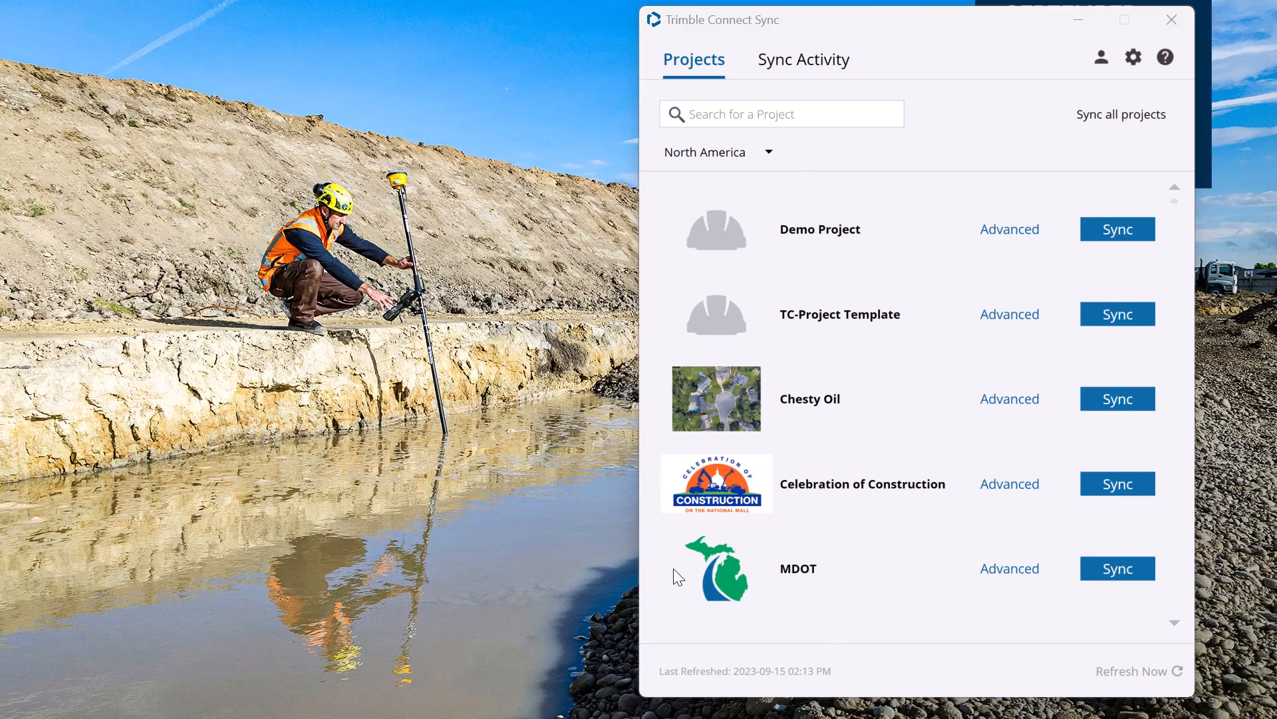
mouse_move(879, 304)
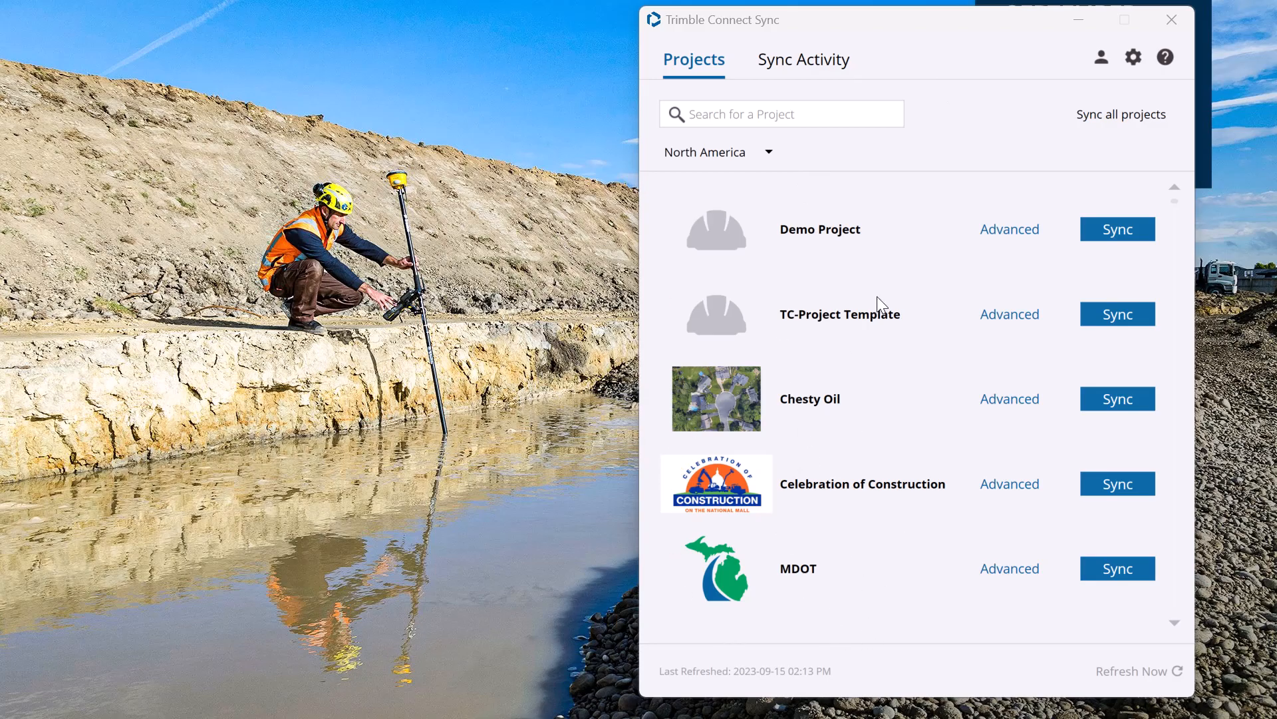
mouse_move(1047, 241)
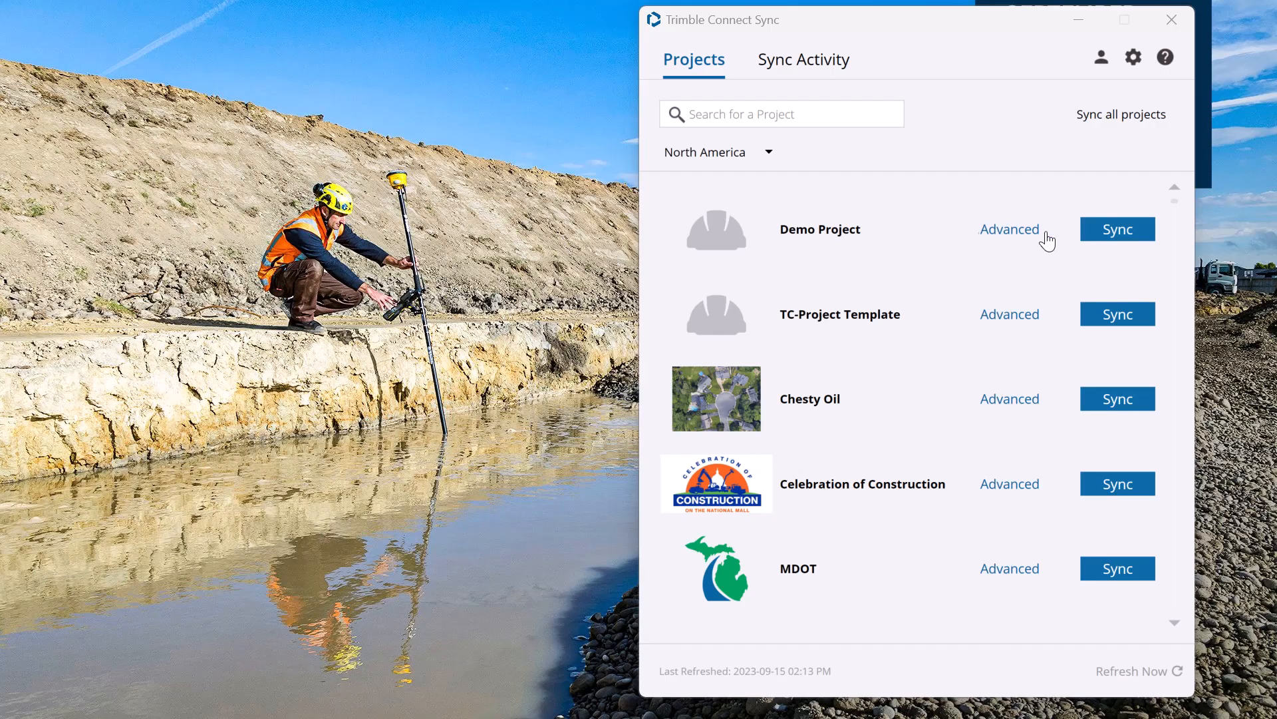
- Show the app launcher menu listing Projects, Account Administration and Download Connect Apps
left_click(1010, 228)
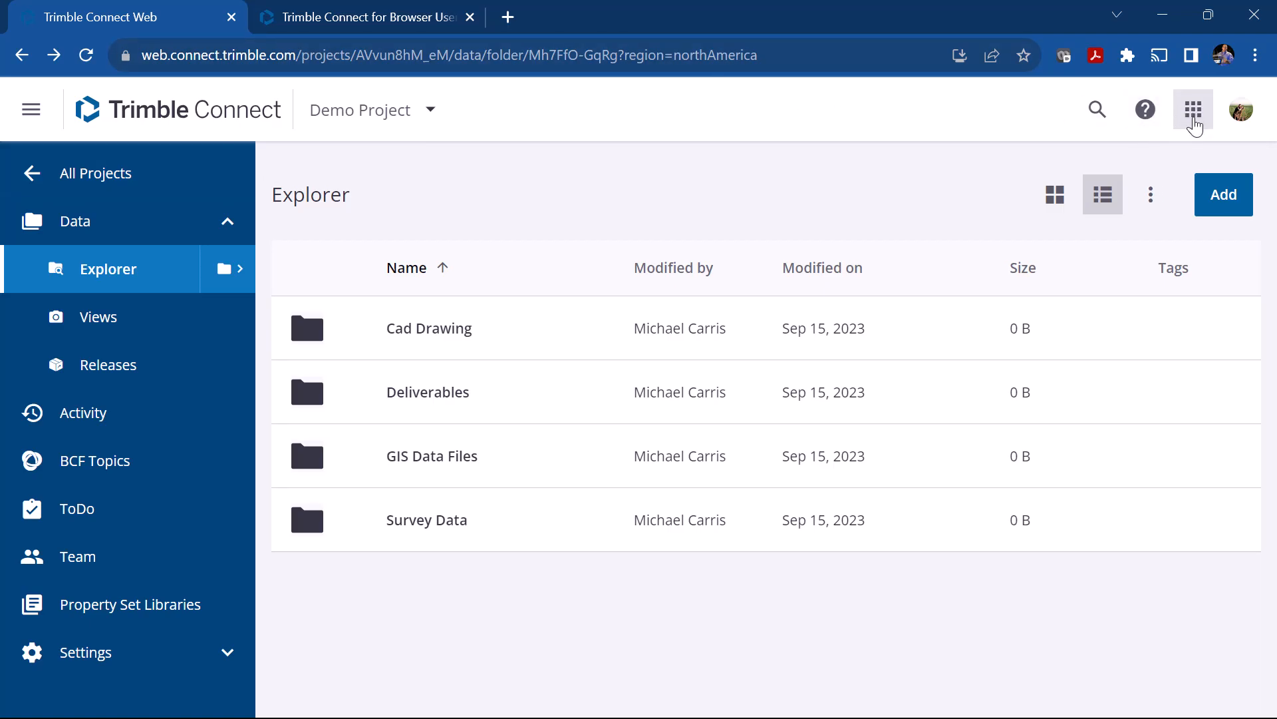
mouse_move(1241, 110)
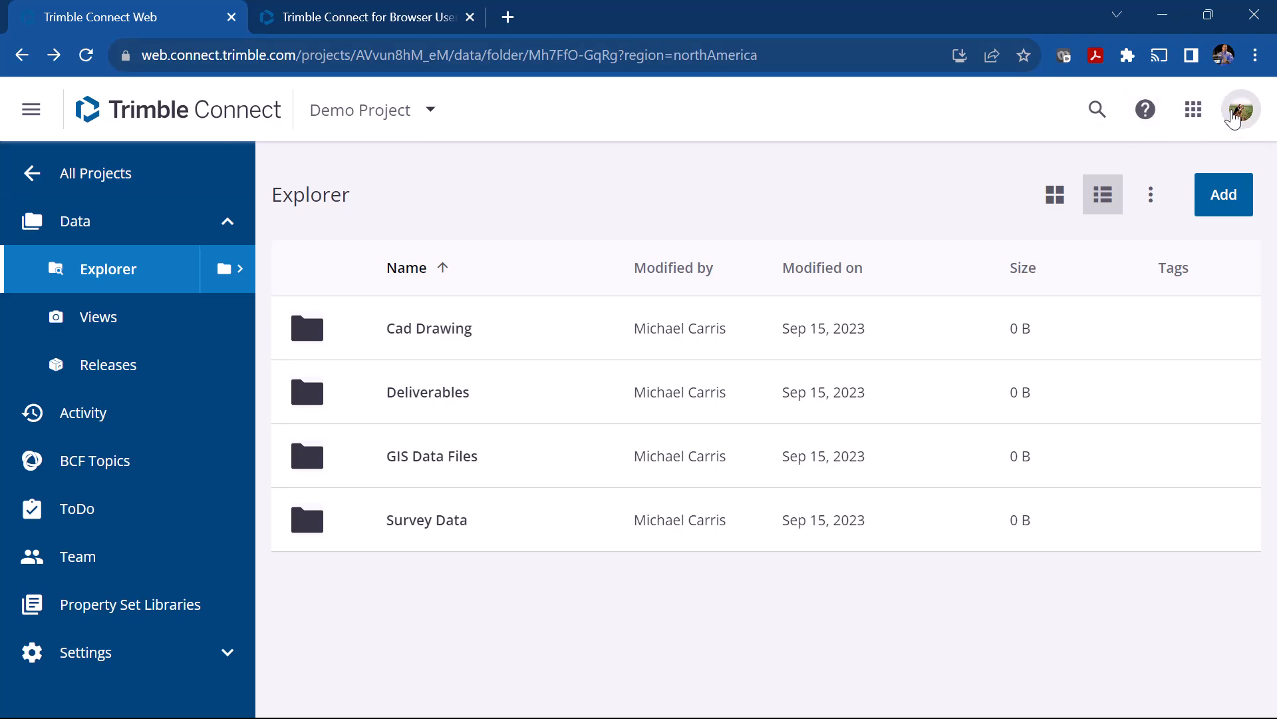
left_click(1192, 110)
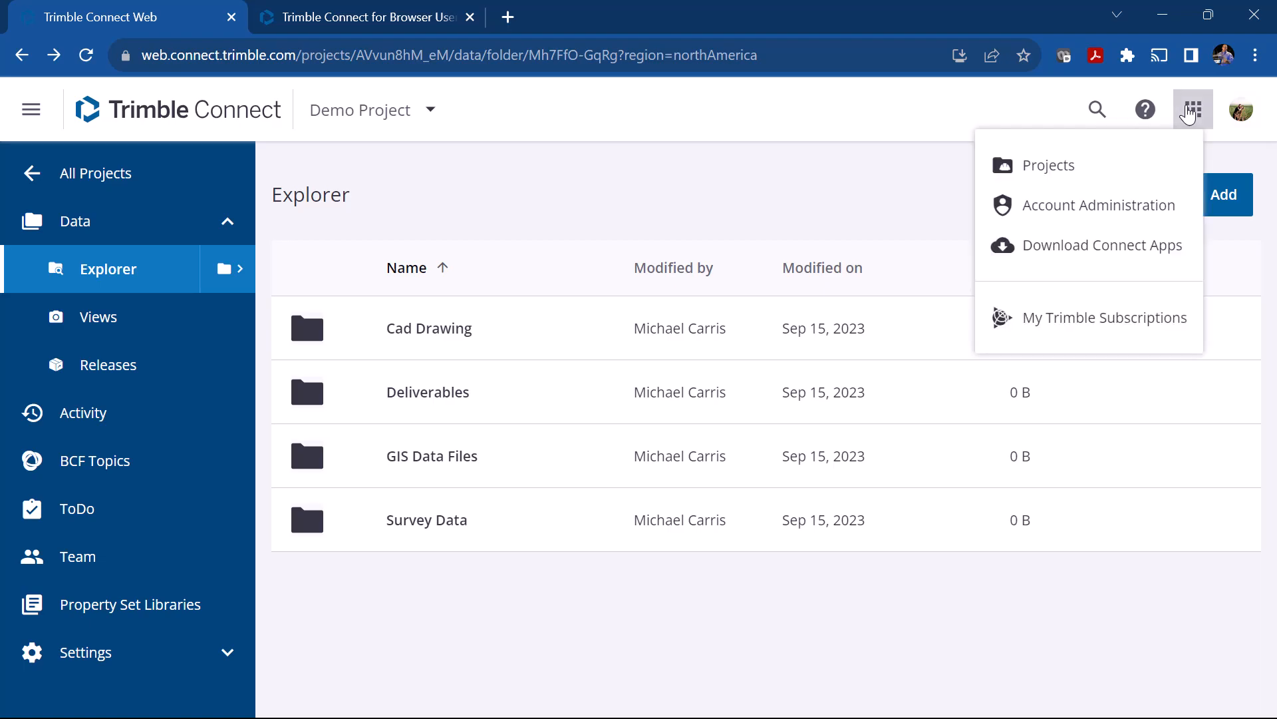
mouse_move(1090, 205)
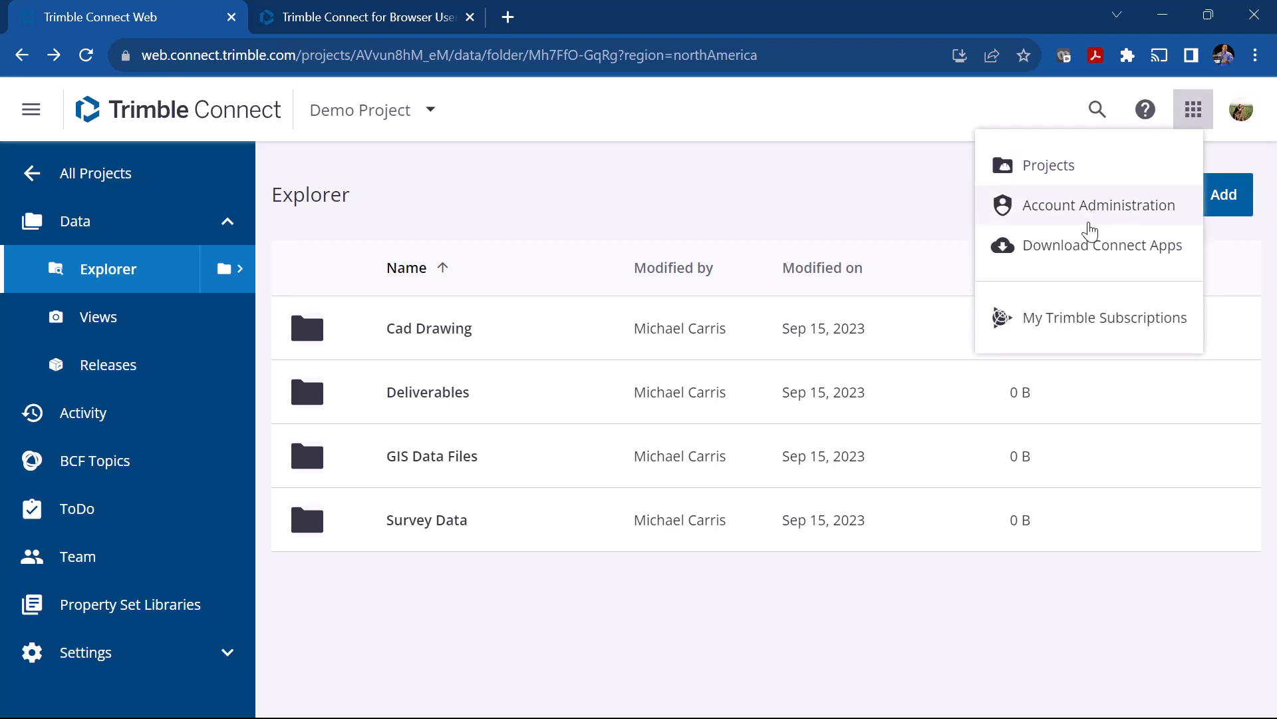
mouse_move(1070, 255)
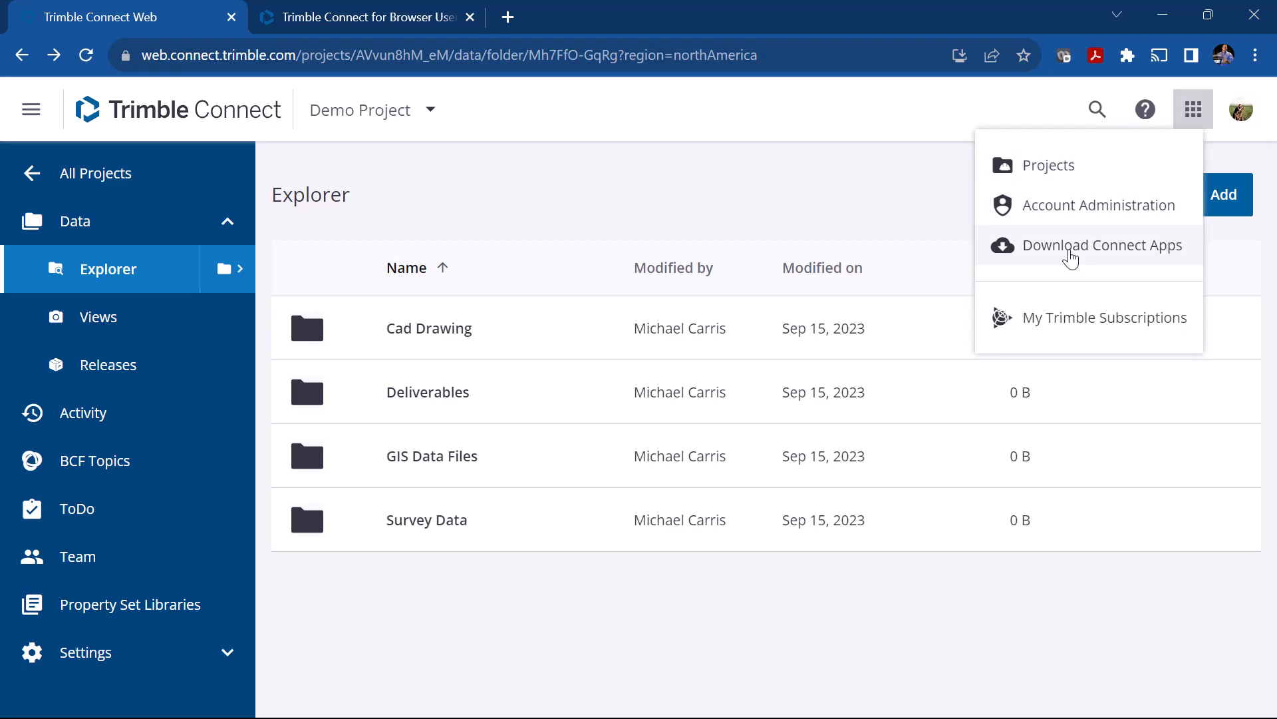
- Browse the Download Connect Apps page listing Windows, Mobile, Sync, Revit and Visualizer installers
left_click(1101, 244)
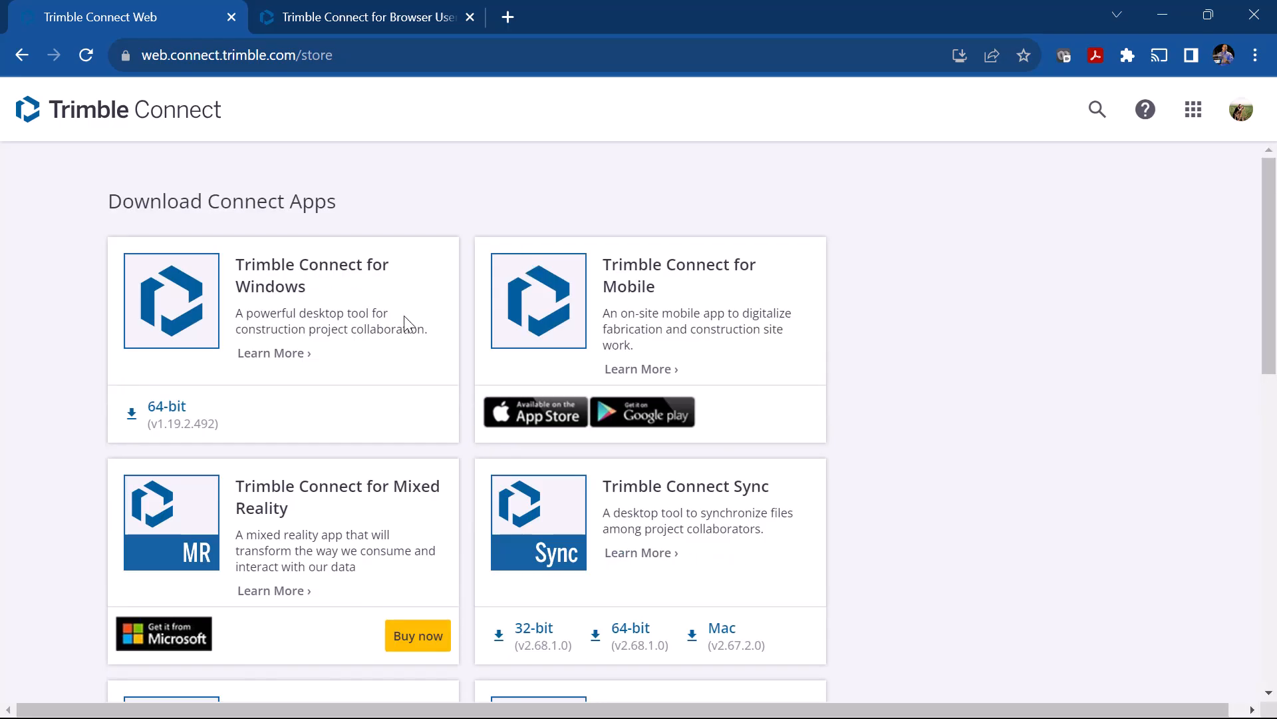
mouse_move(226, 360)
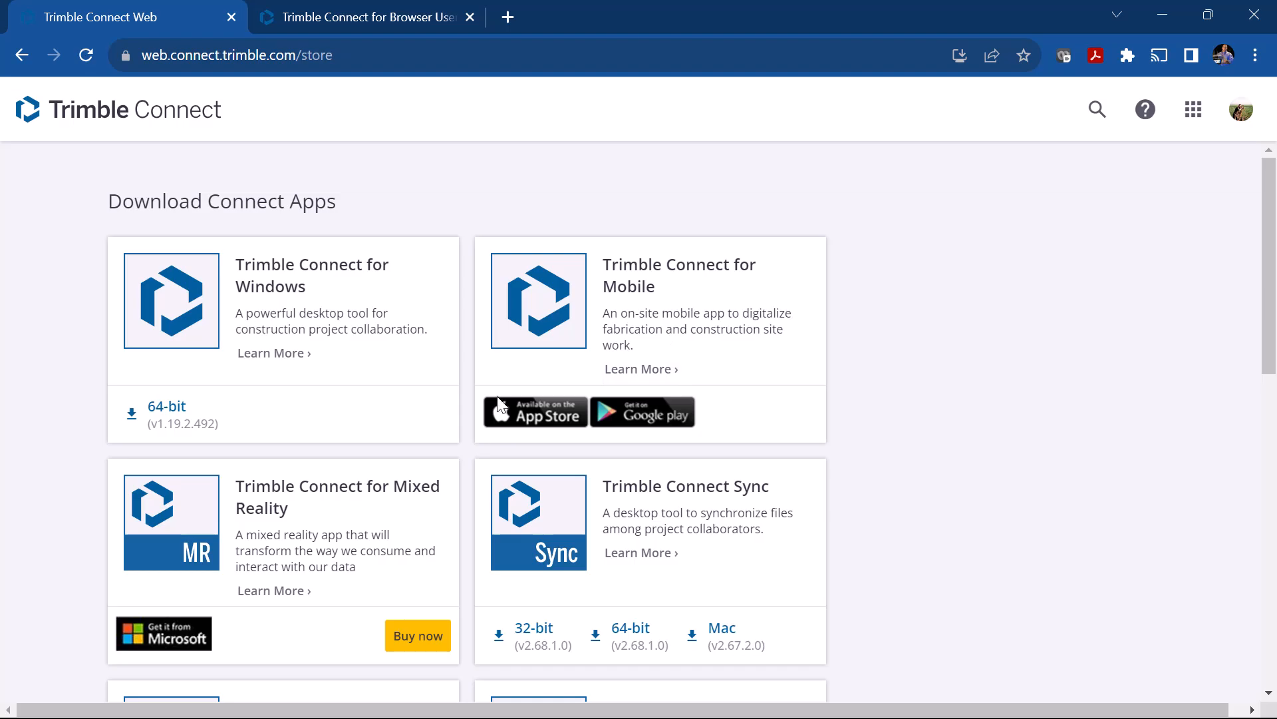
mouse_move(690, 306)
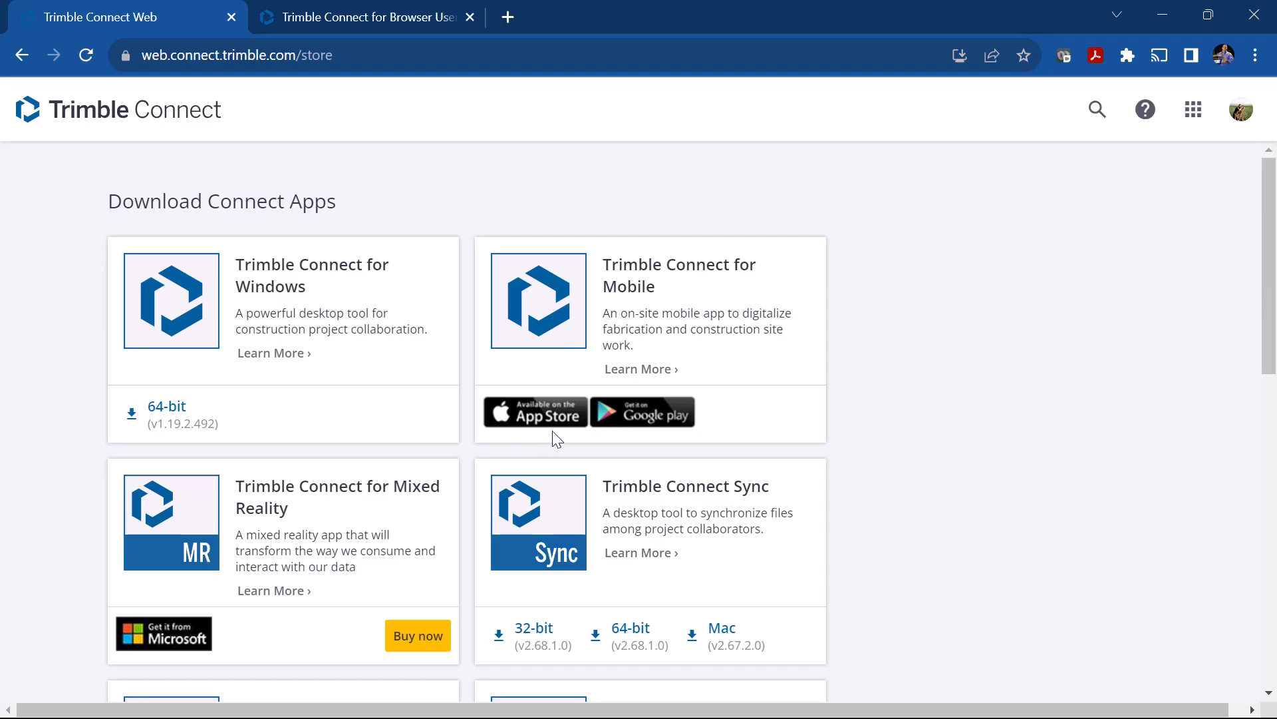
mouse_move(334, 337)
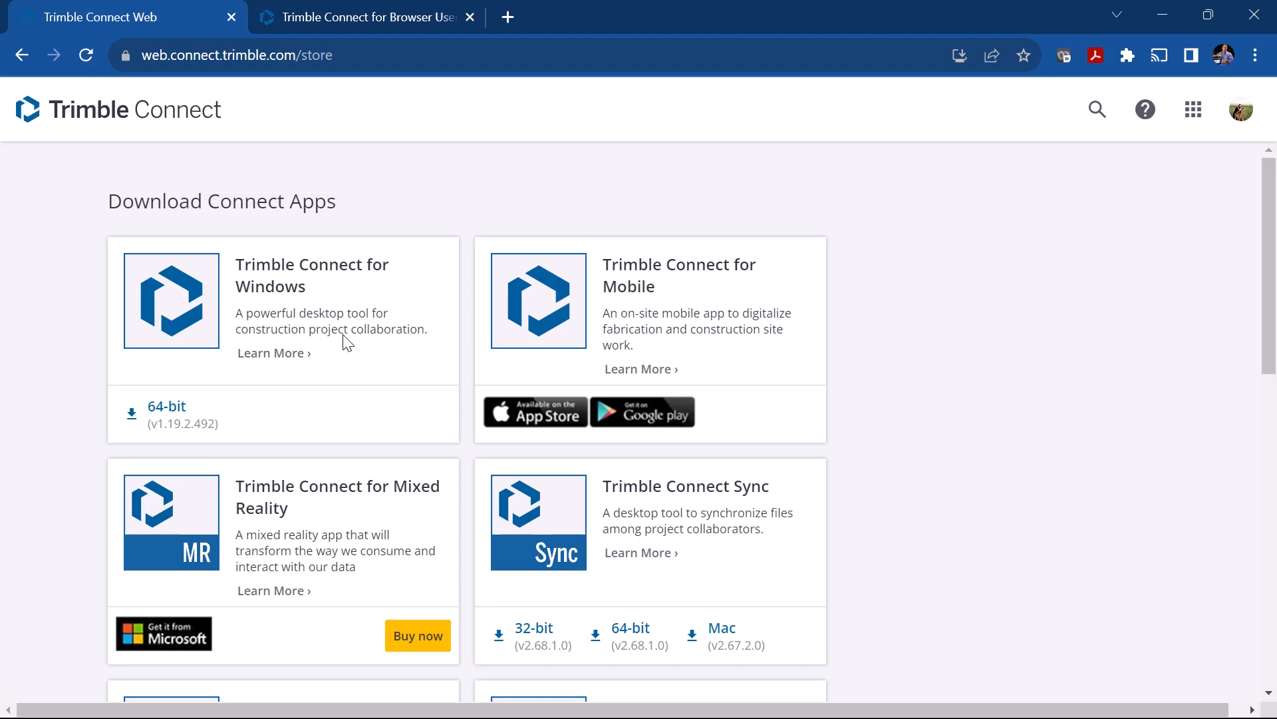
mouse_move(383, 387)
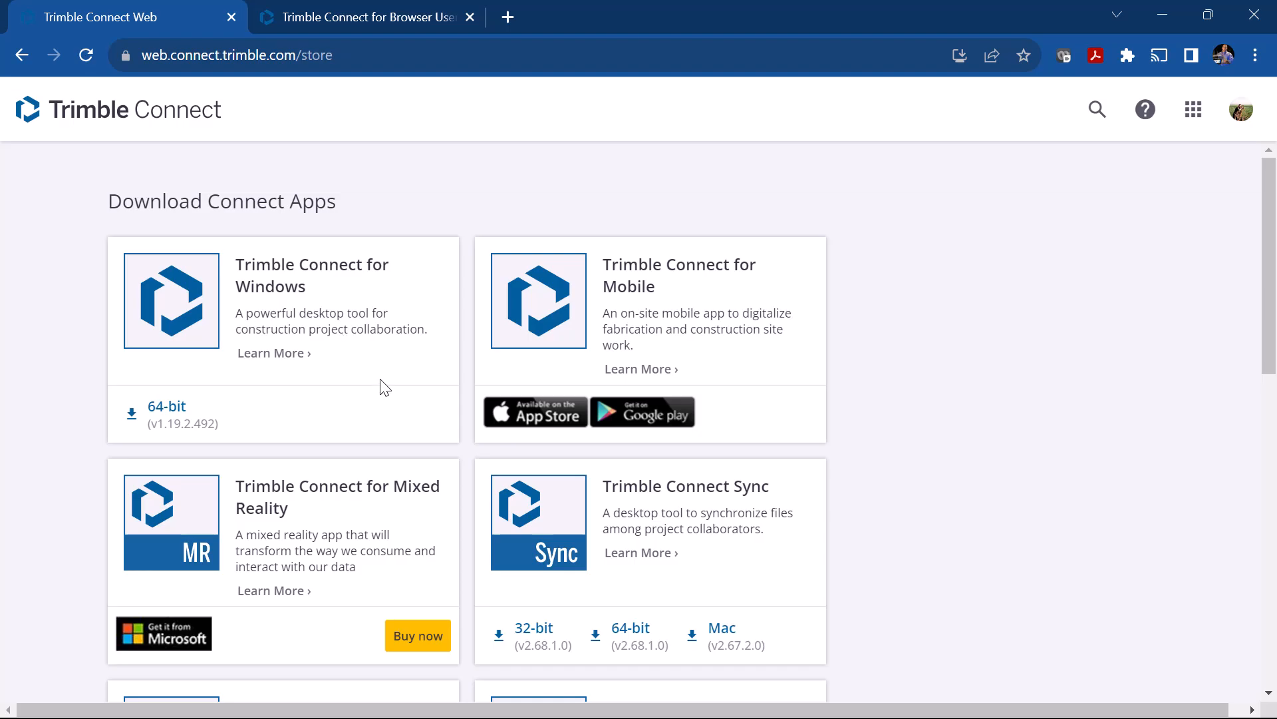
scroll("down", 3)
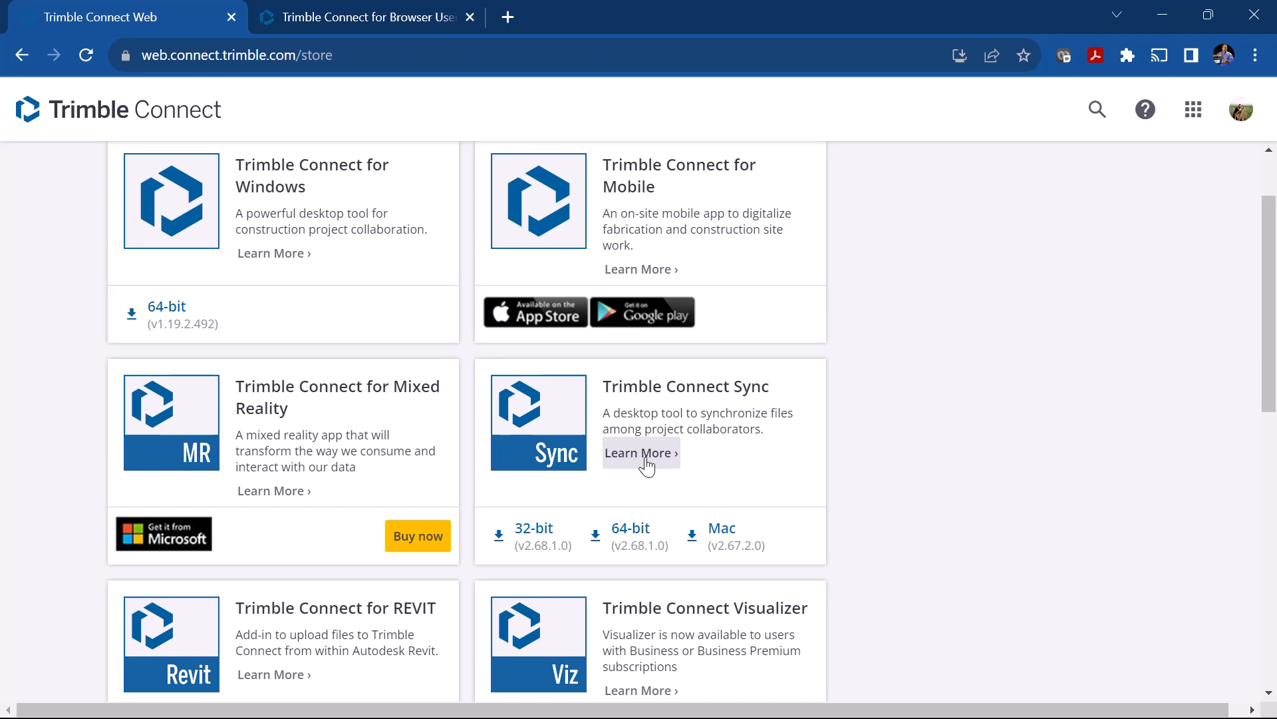
mouse_move(645, 464)
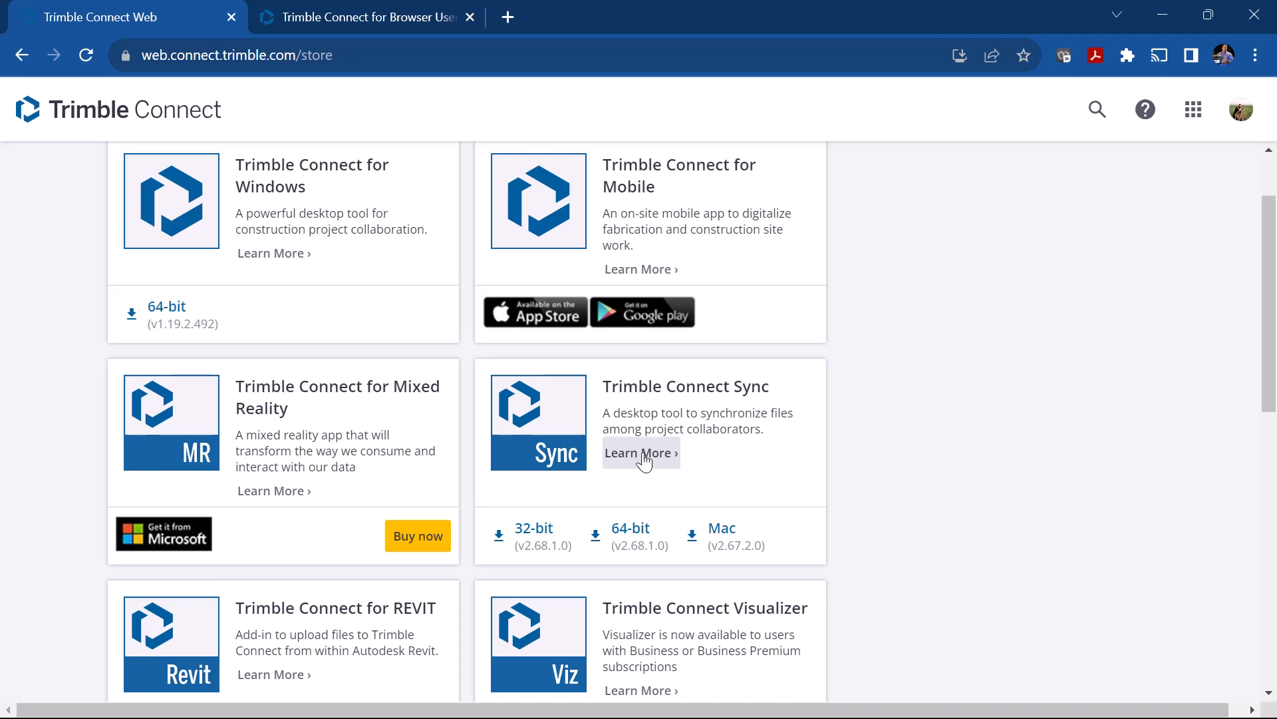
left_click(534, 529)
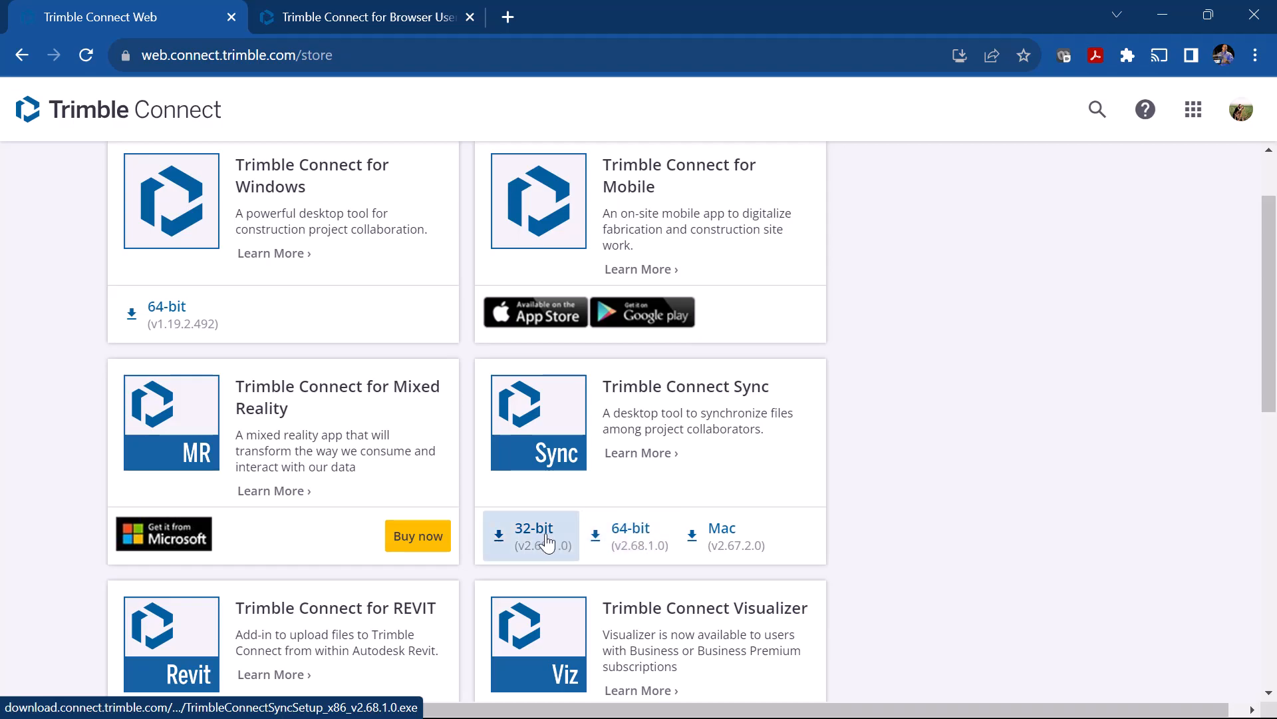
mouse_move(626, 537)
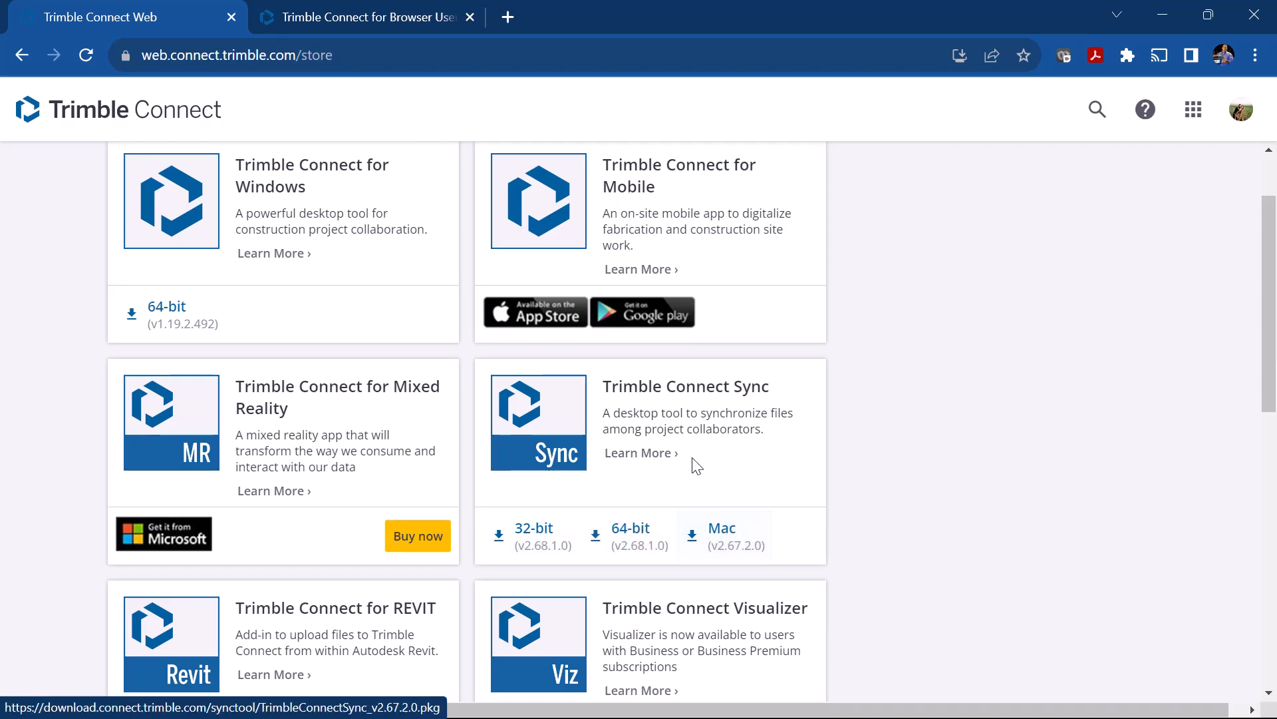
scroll("down", 3)
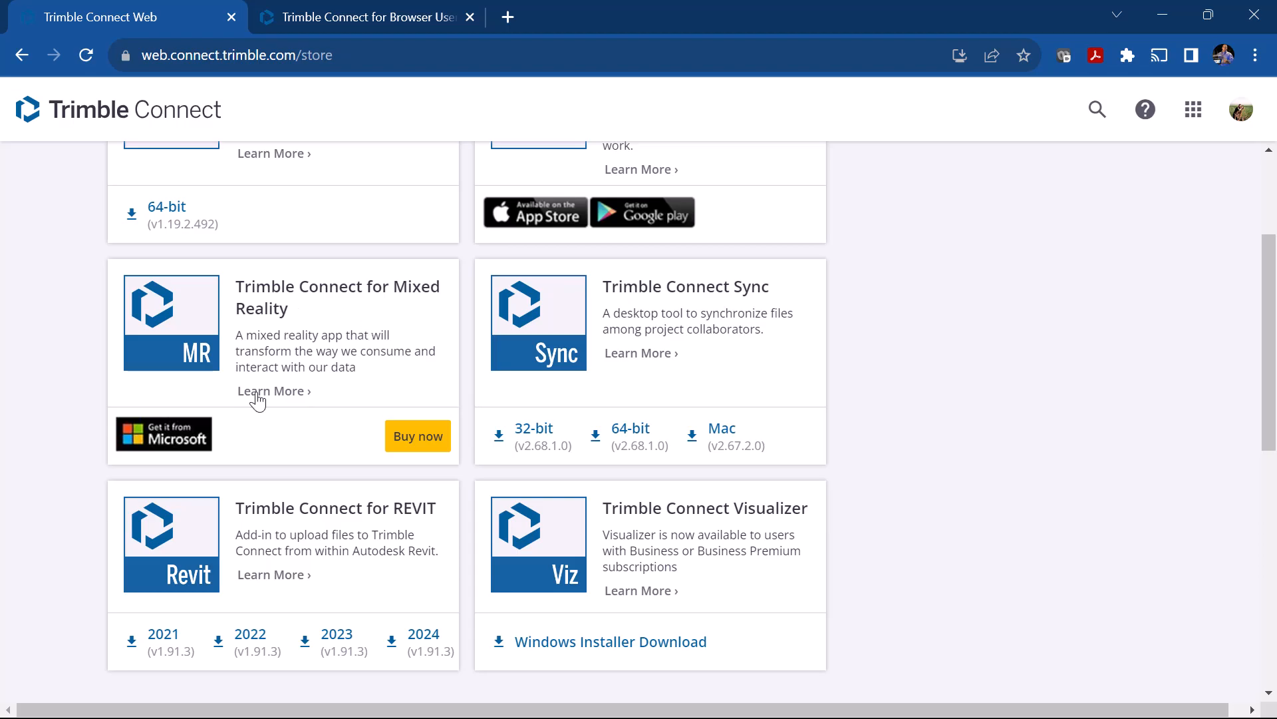
mouse_move(396, 461)
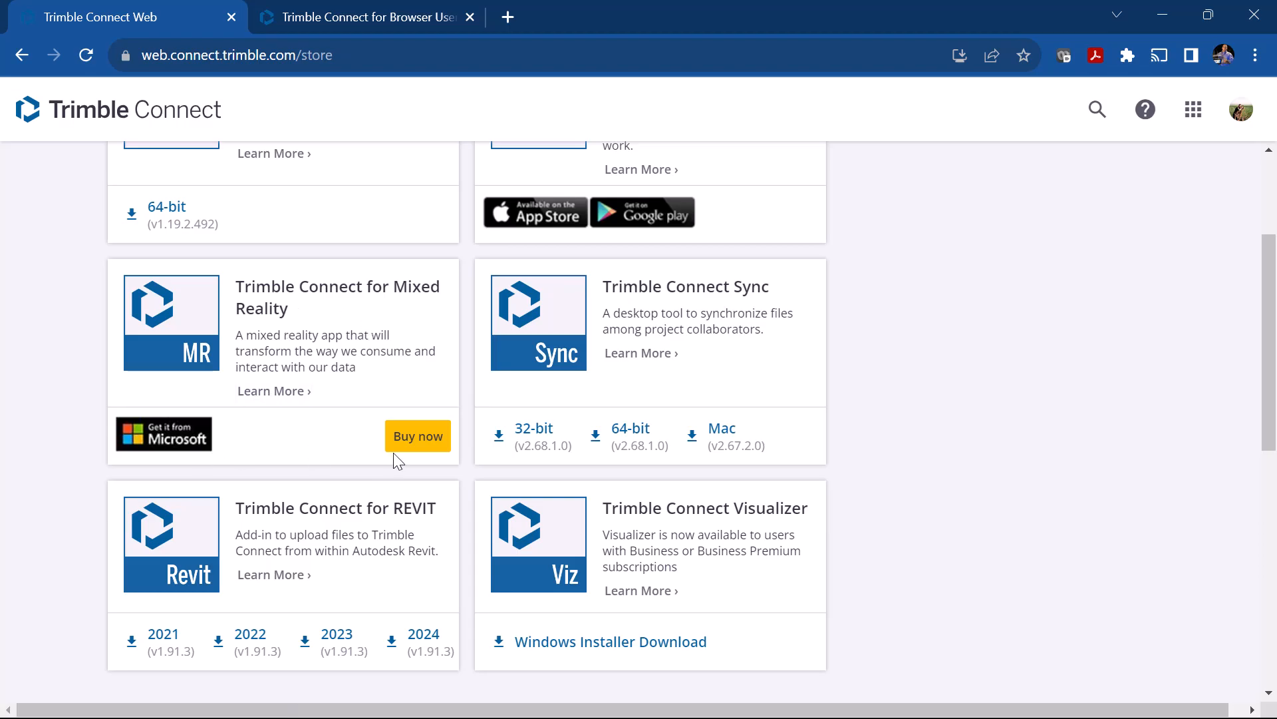
mouse_move(274, 575)
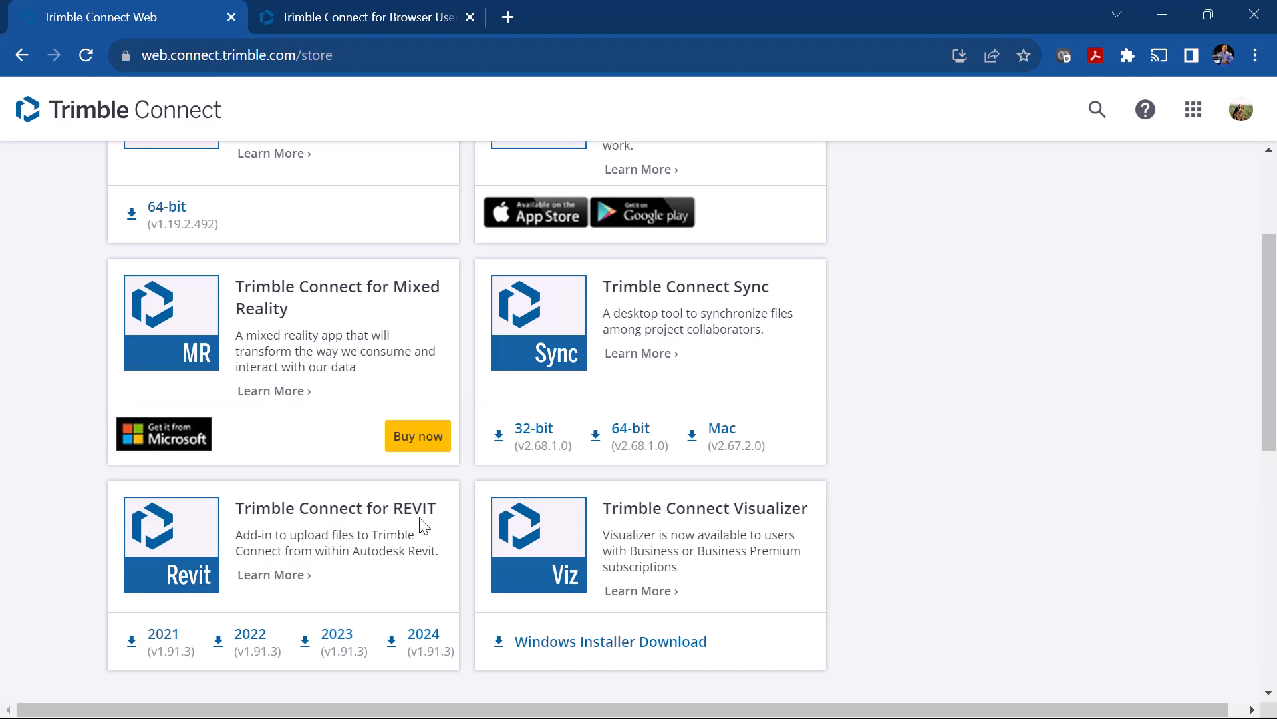
mouse_move(786, 521)
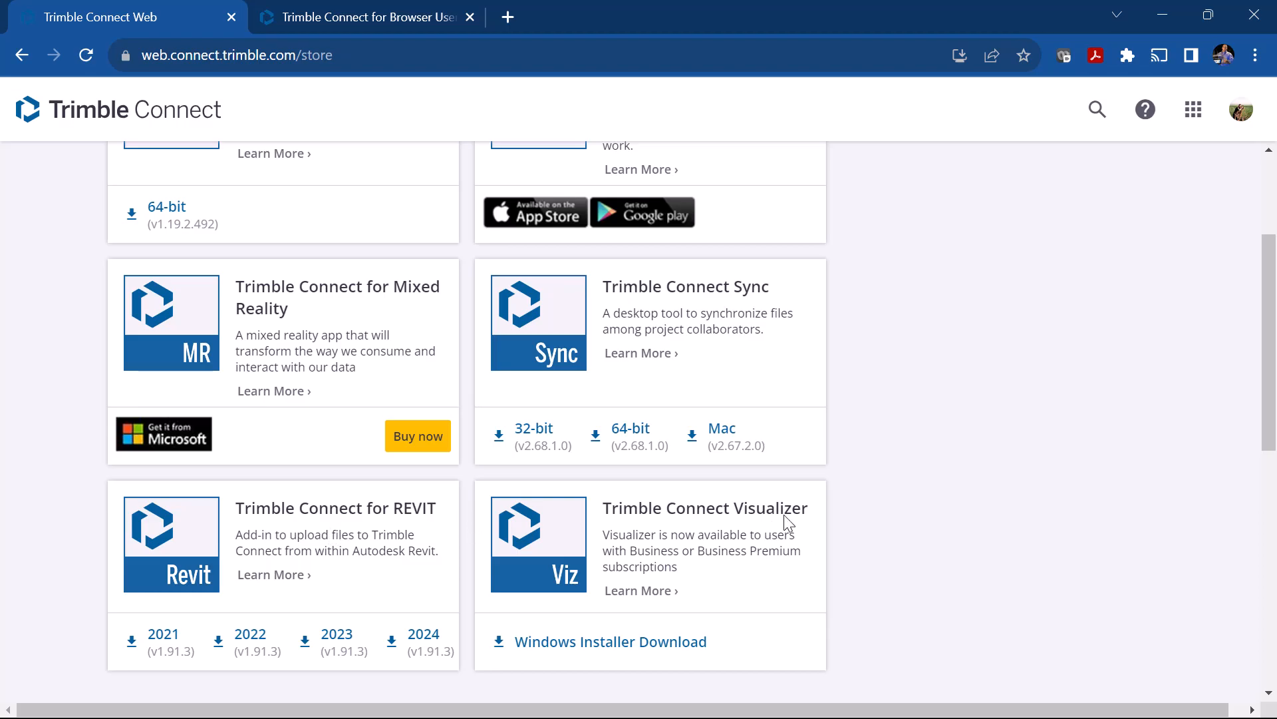
mouse_move(411, 656)
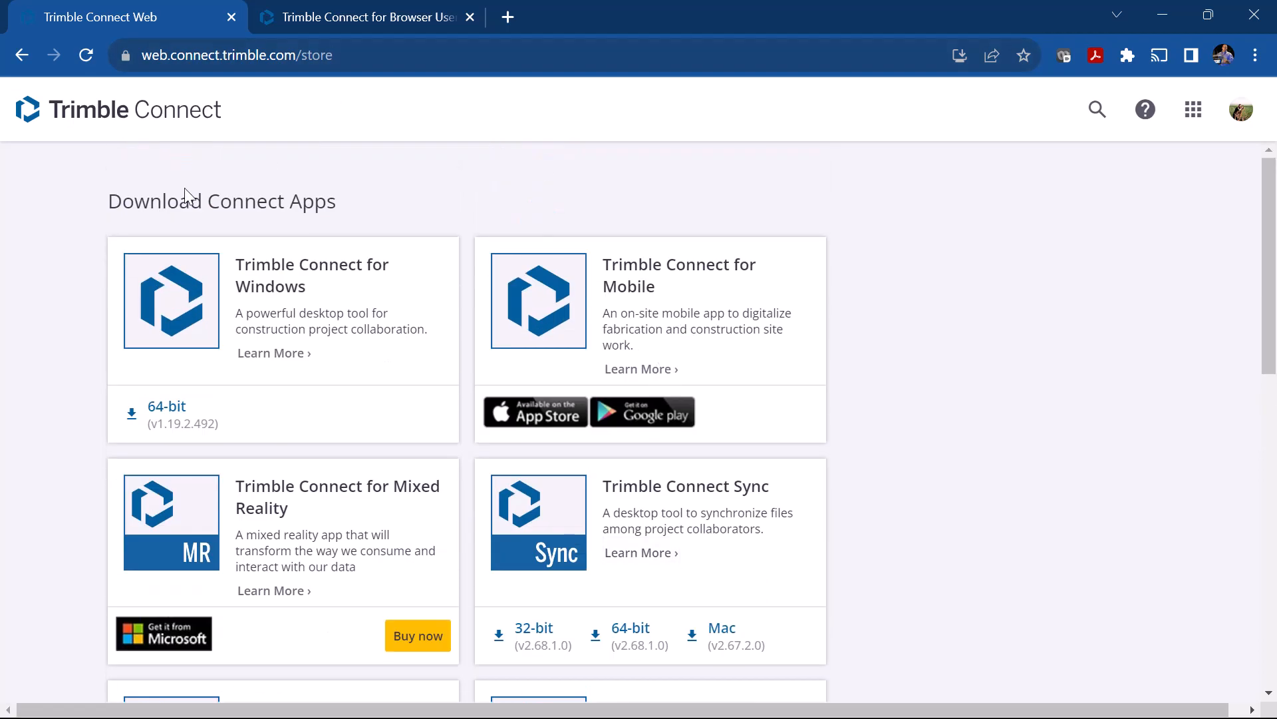
- Return to the web Projects list with Chesty Oil and bring up Trimble Connect Sync from the taskbar
left_click(1192, 110)
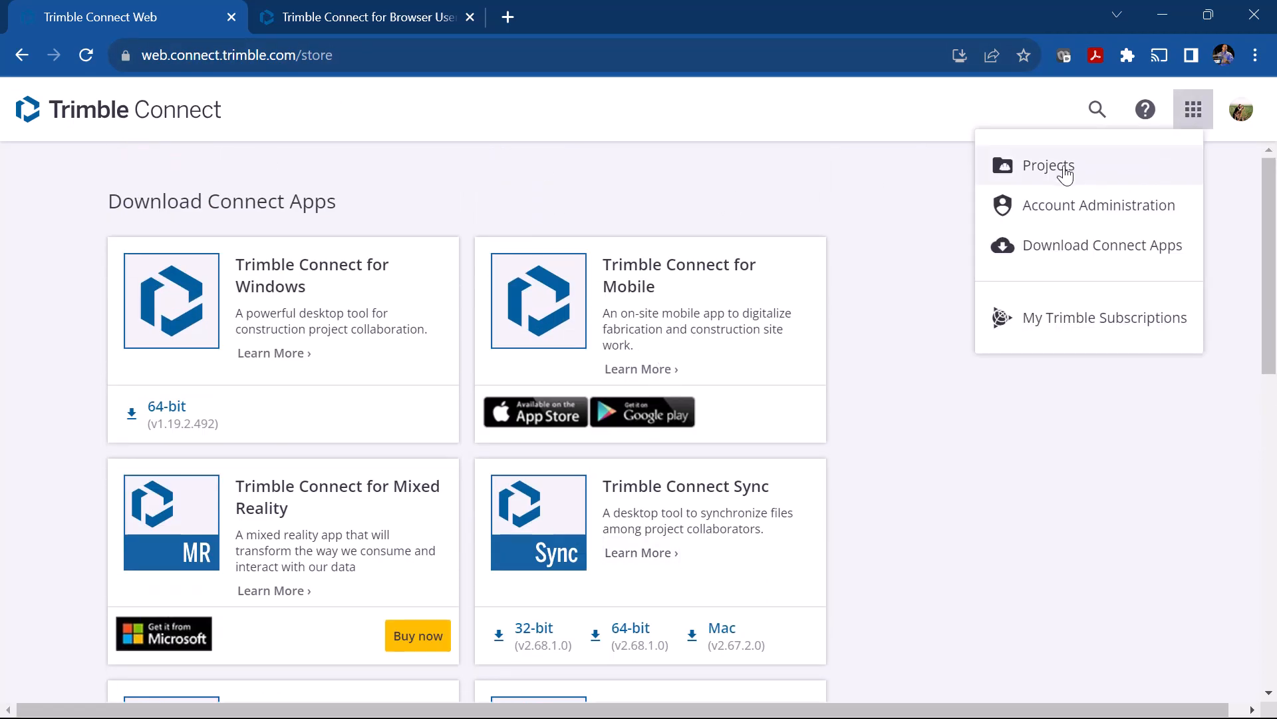
left_click(1049, 165)
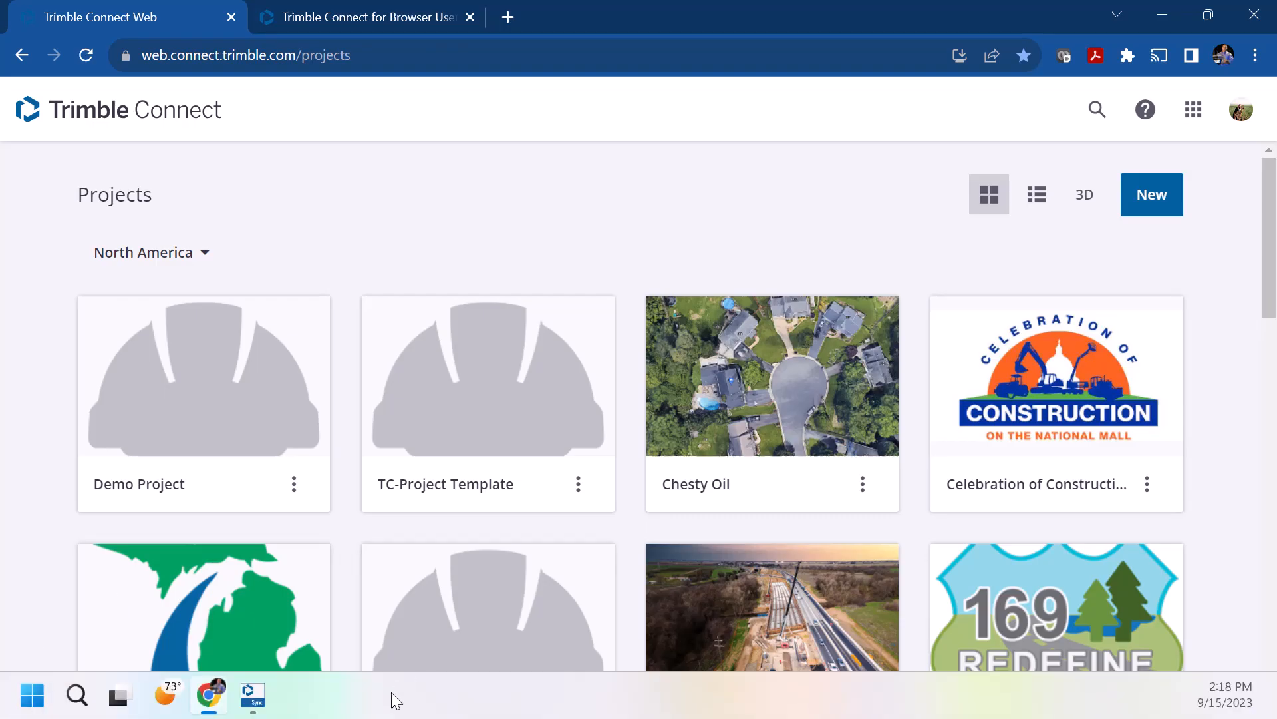
left_click(253, 696)
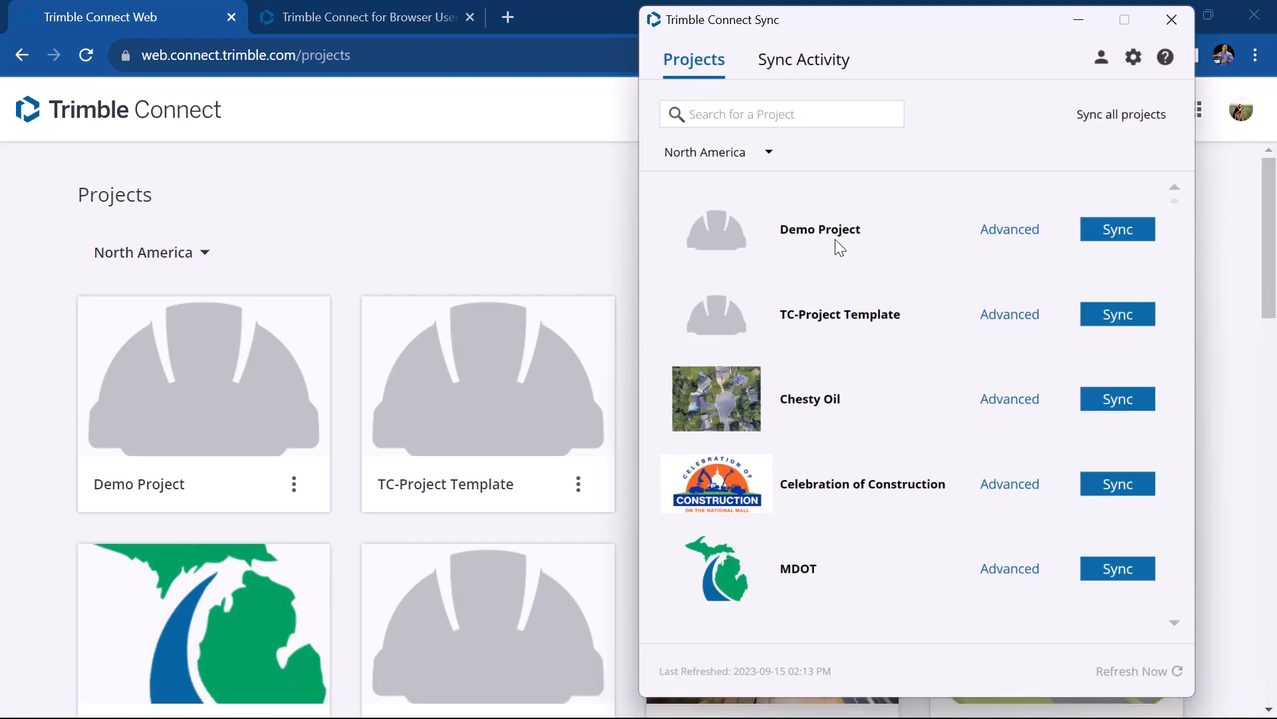
mouse_move(1035, 122)
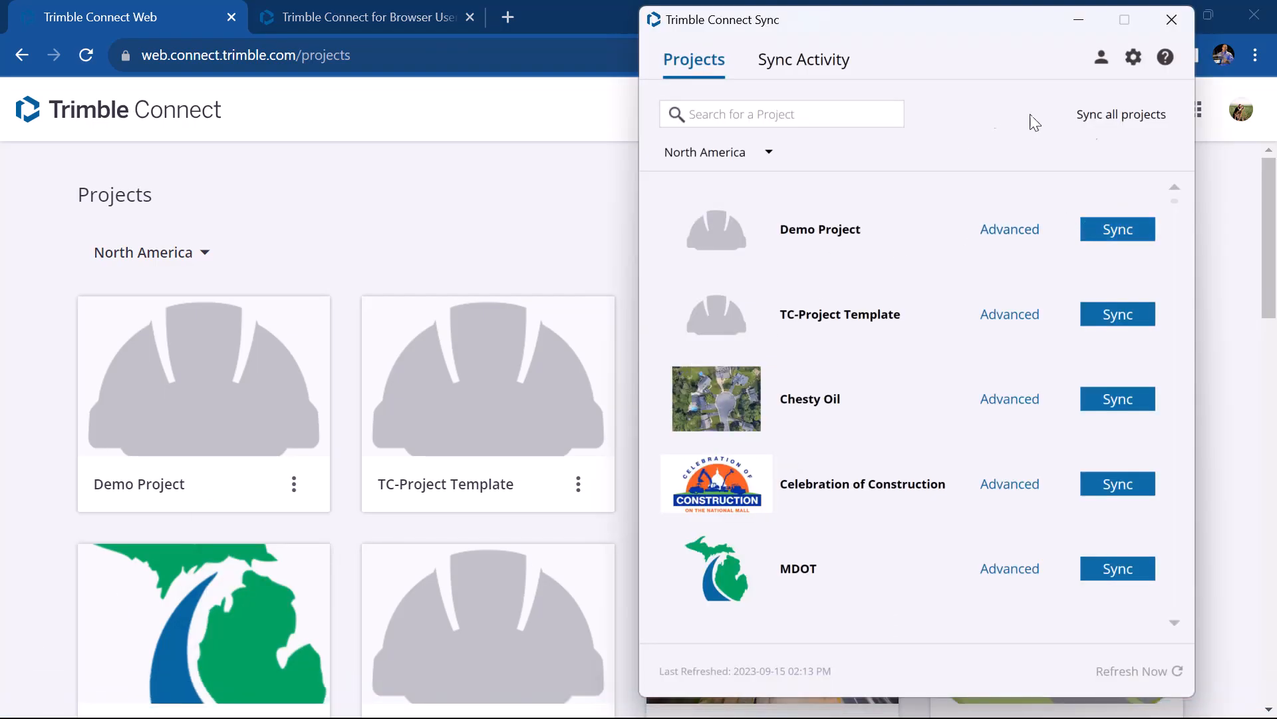
left_click(1132, 57)
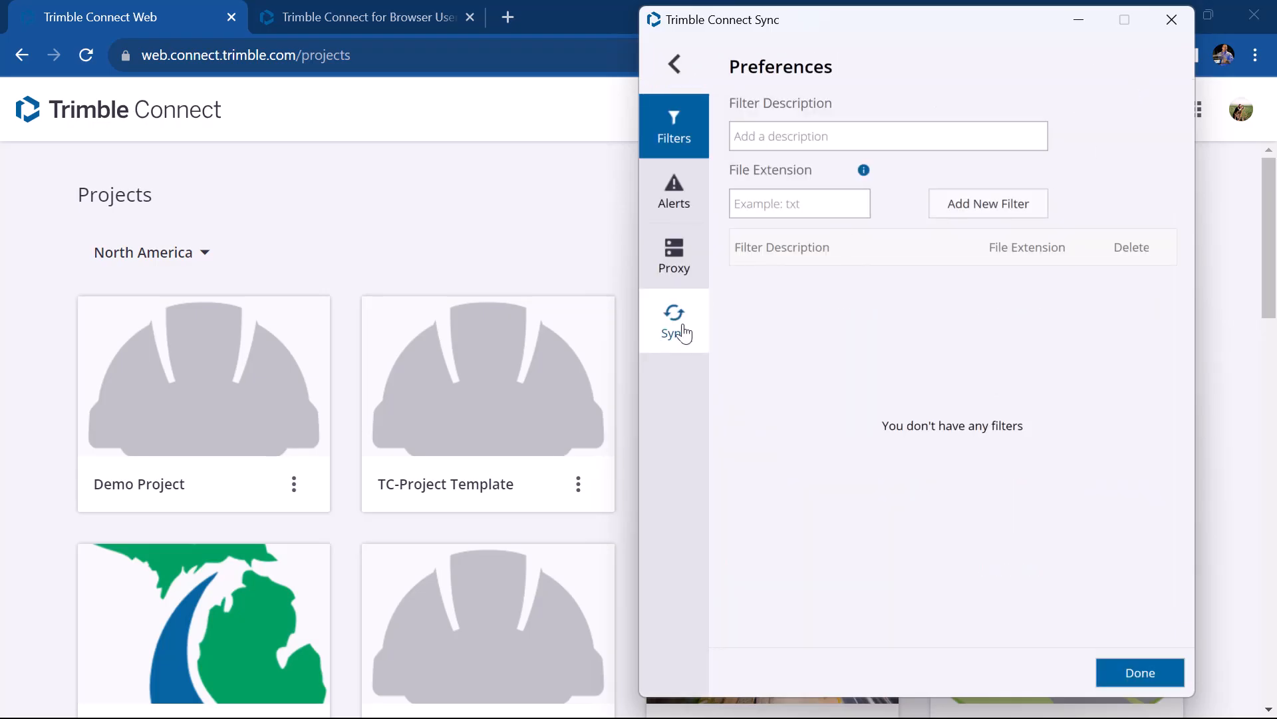
left_click(674, 189)
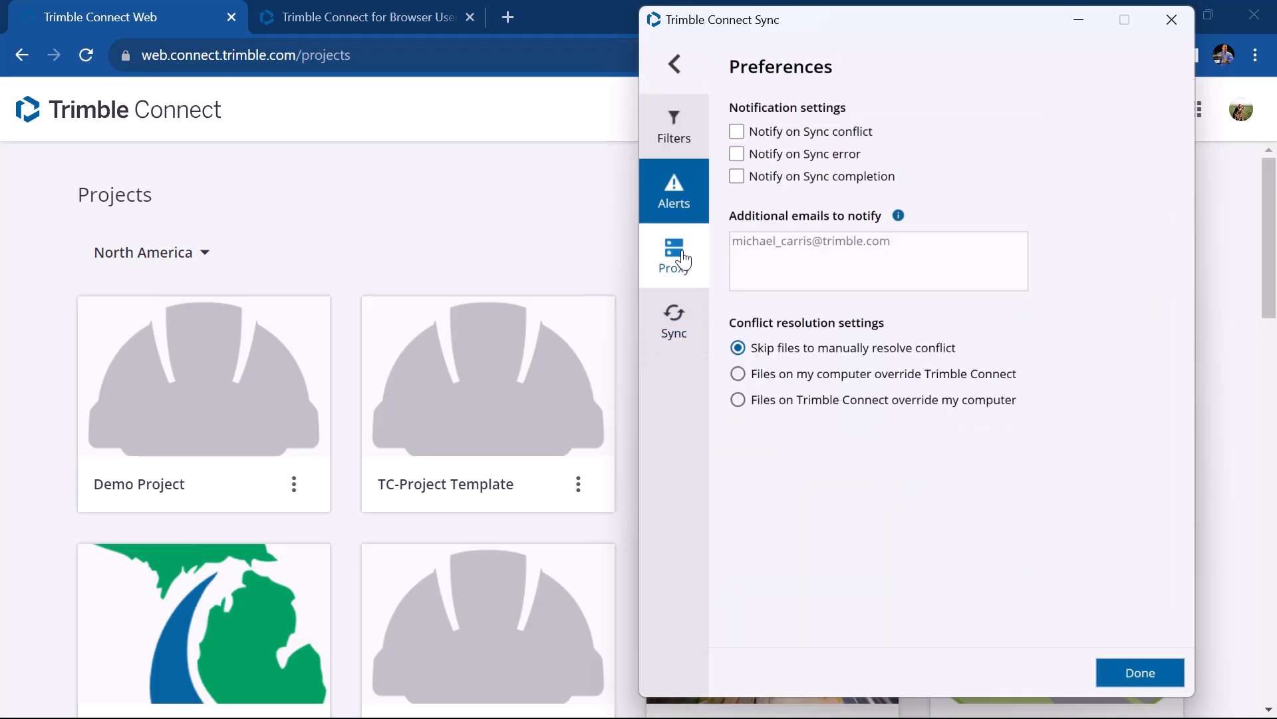
left_click(673, 256)
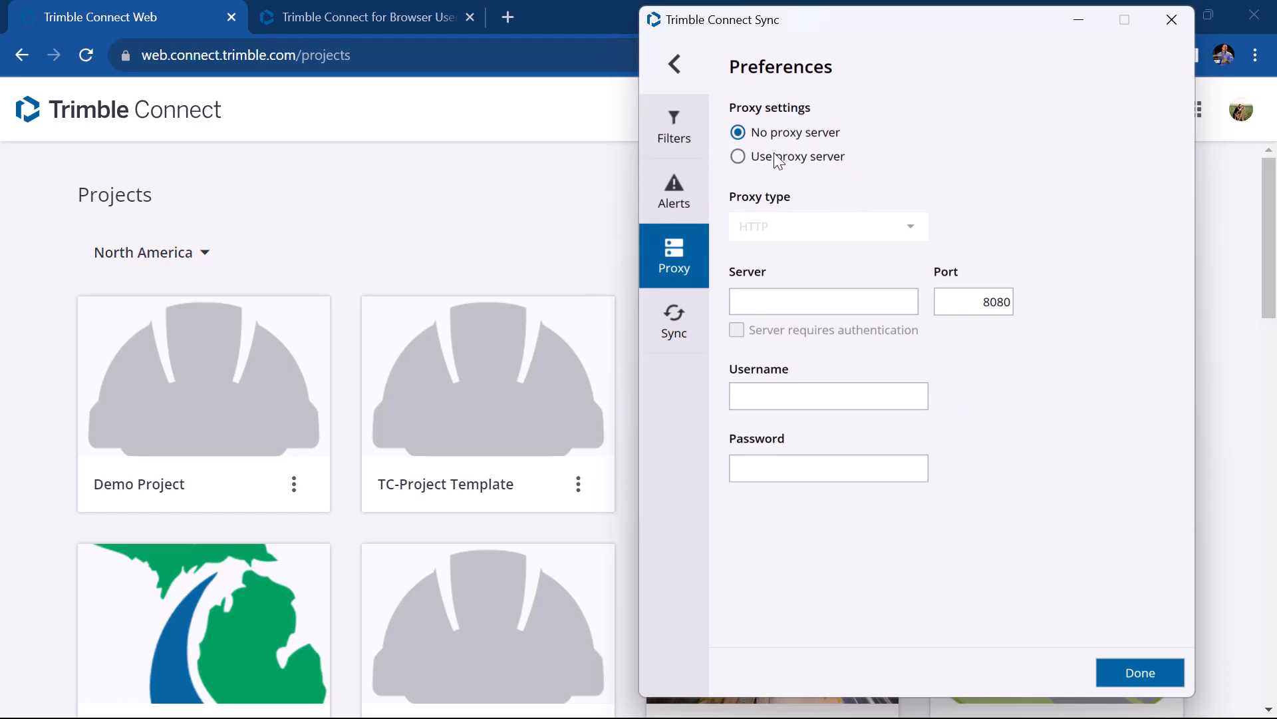
left_click(673, 319)
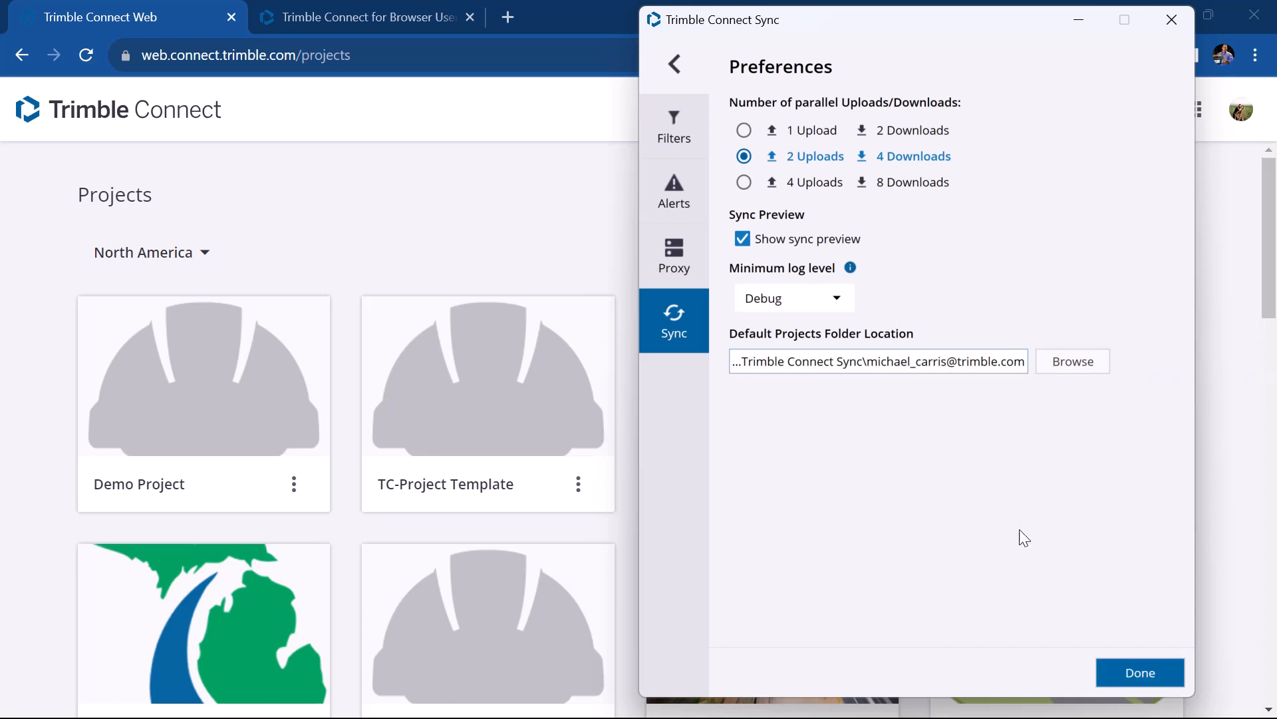
mouse_move(853, 404)
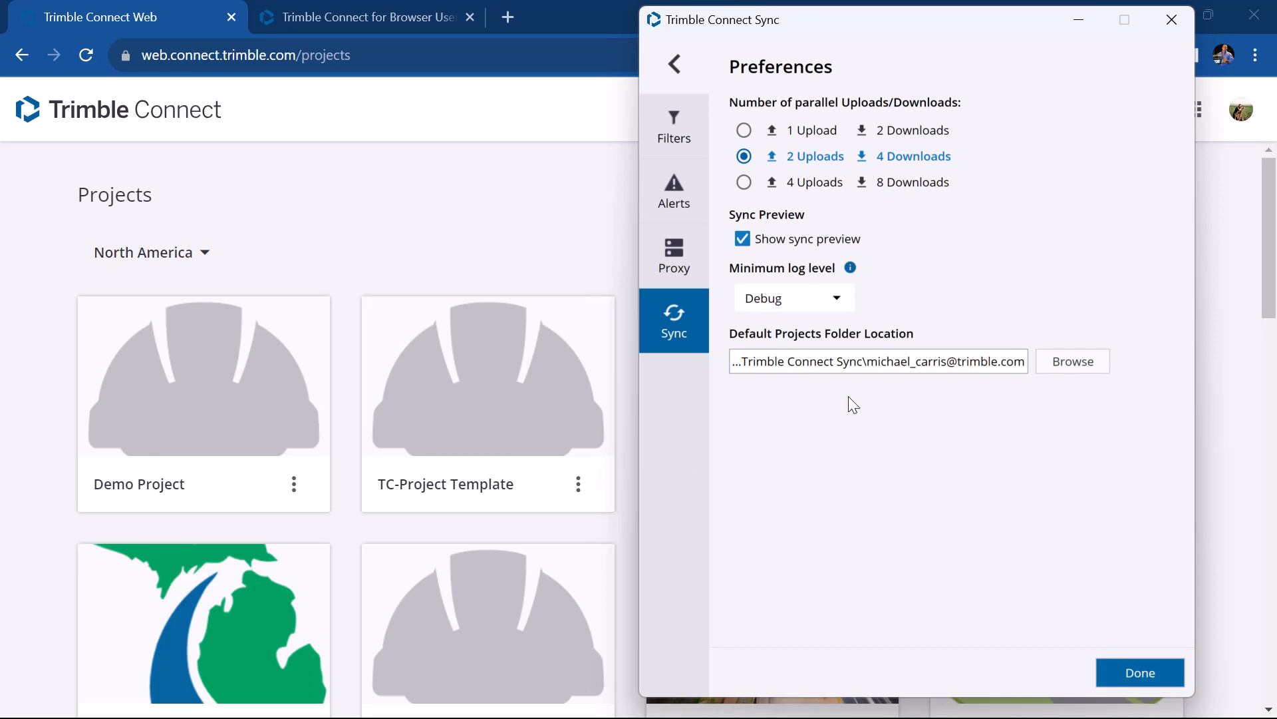
mouse_move(1046, 597)
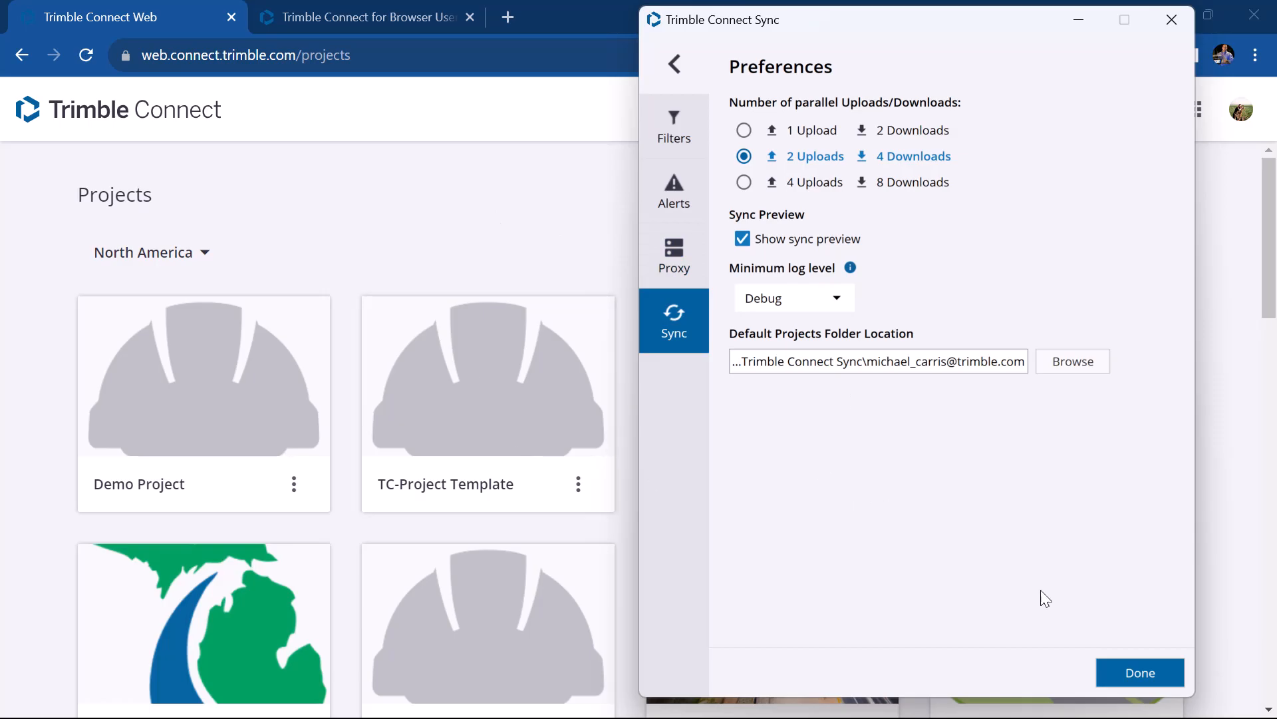
left_click(1139, 672)
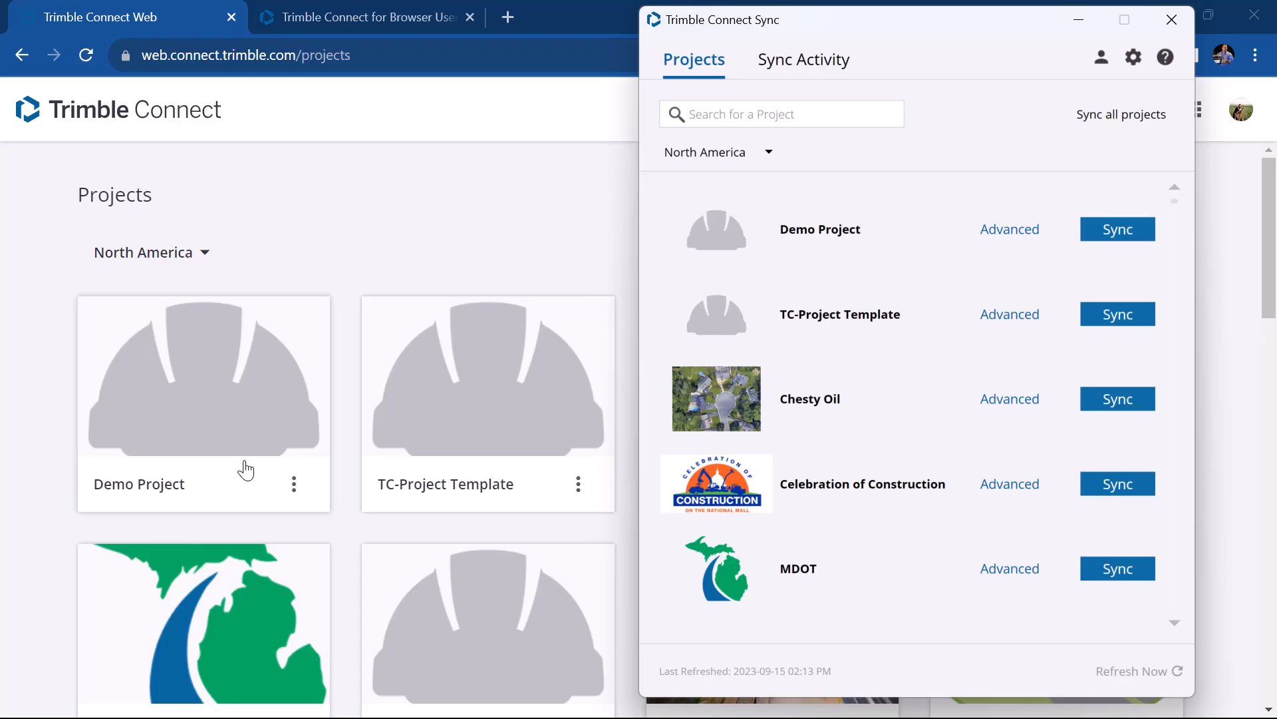
mouse_move(402, 552)
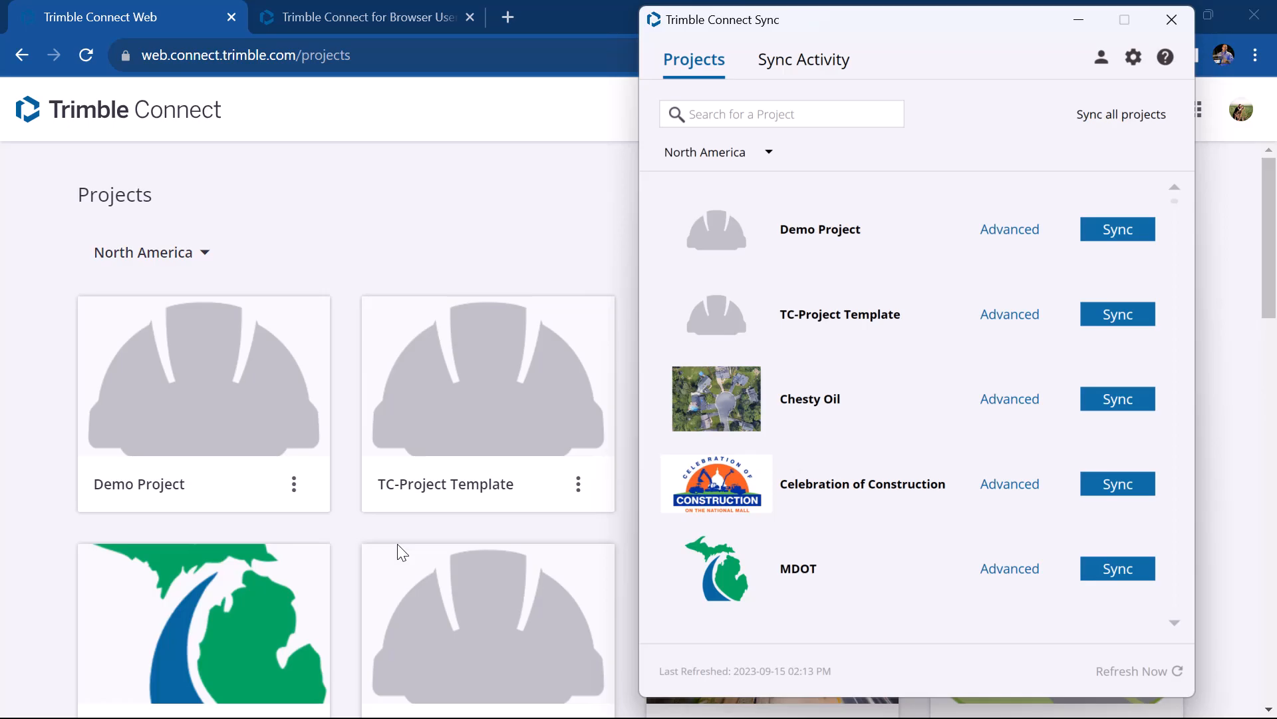
mouse_move(475, 549)
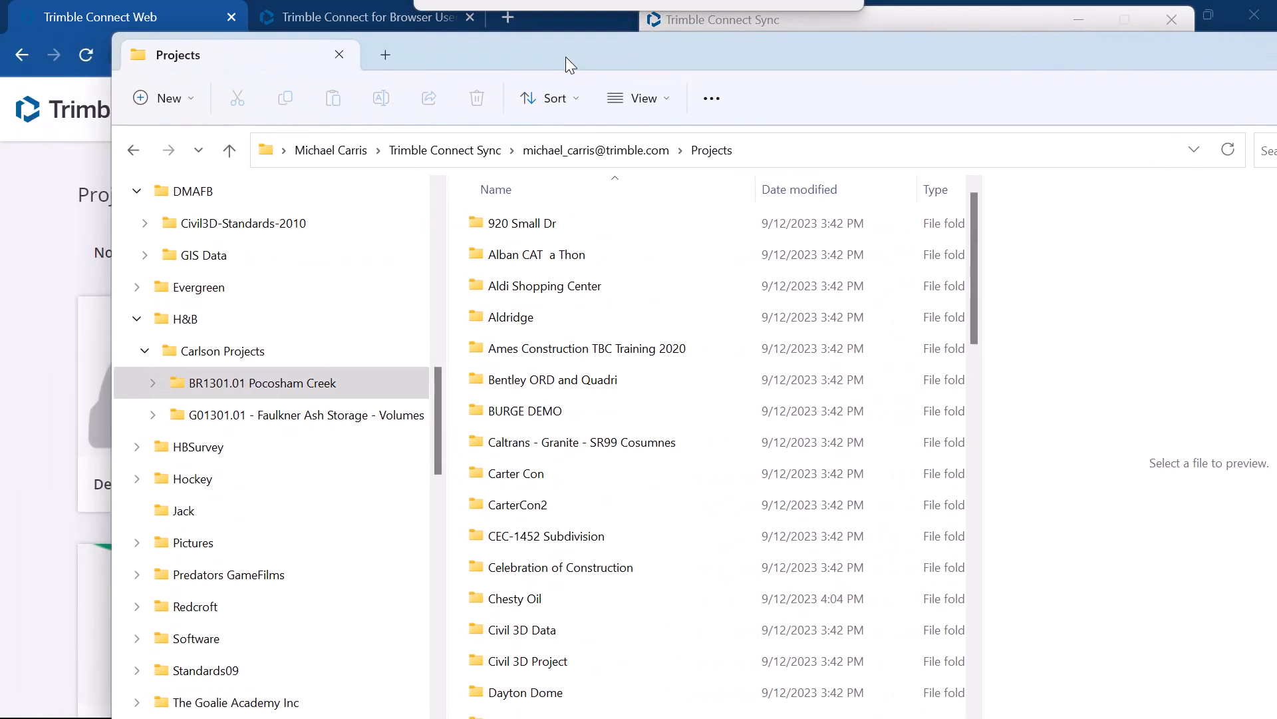
- Go into the local Chesty Oil project's DWG - C3D folder
left_click(514, 598)
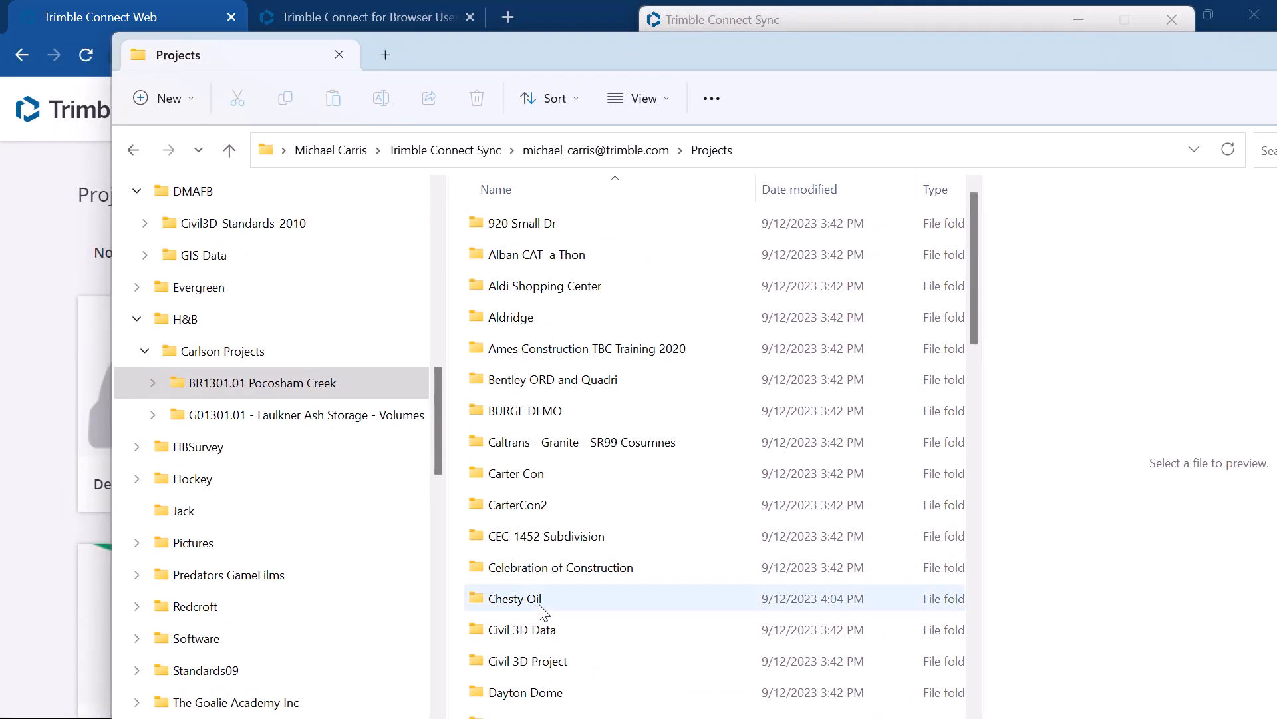
double_click(513, 598)
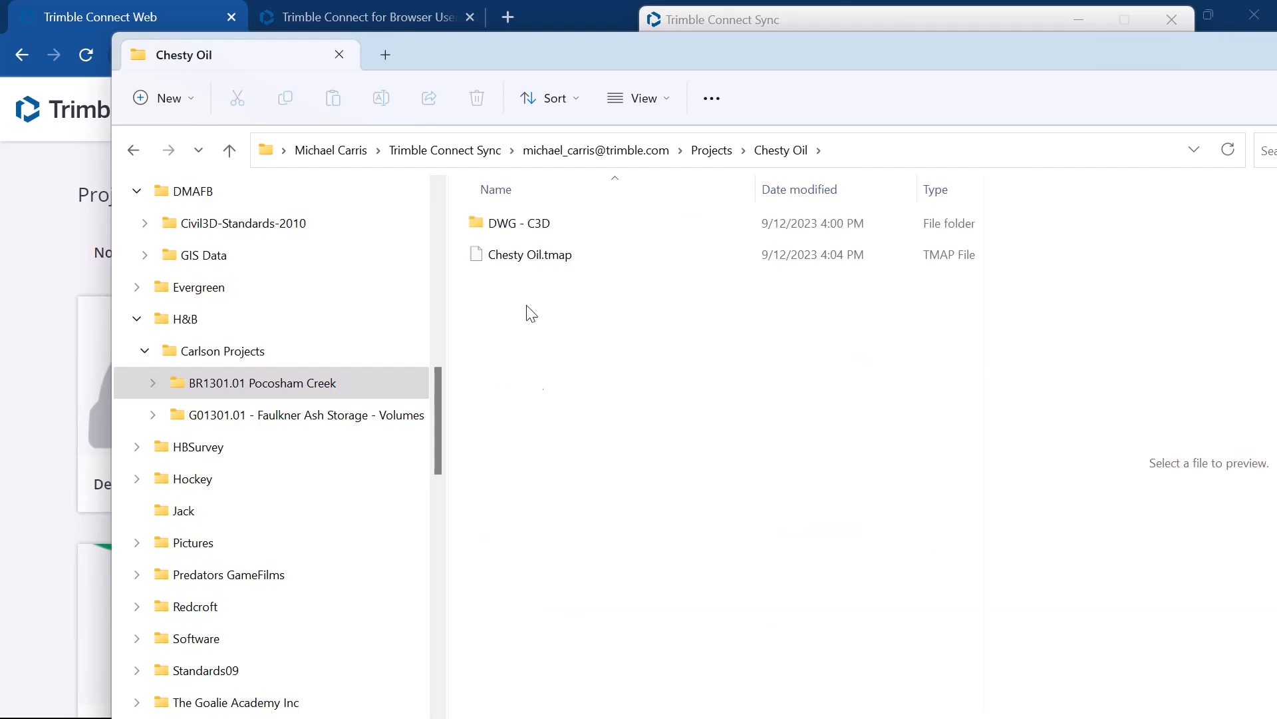
double_click(519, 222)
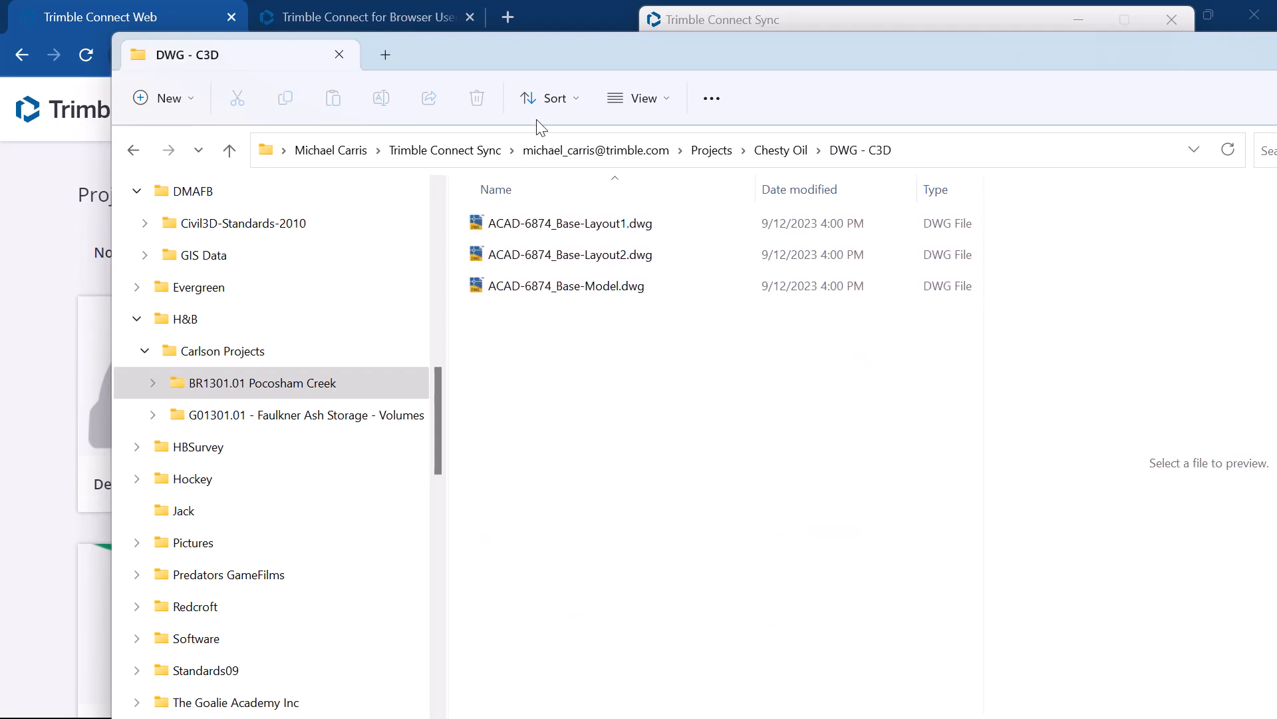
mouse_move(585, 396)
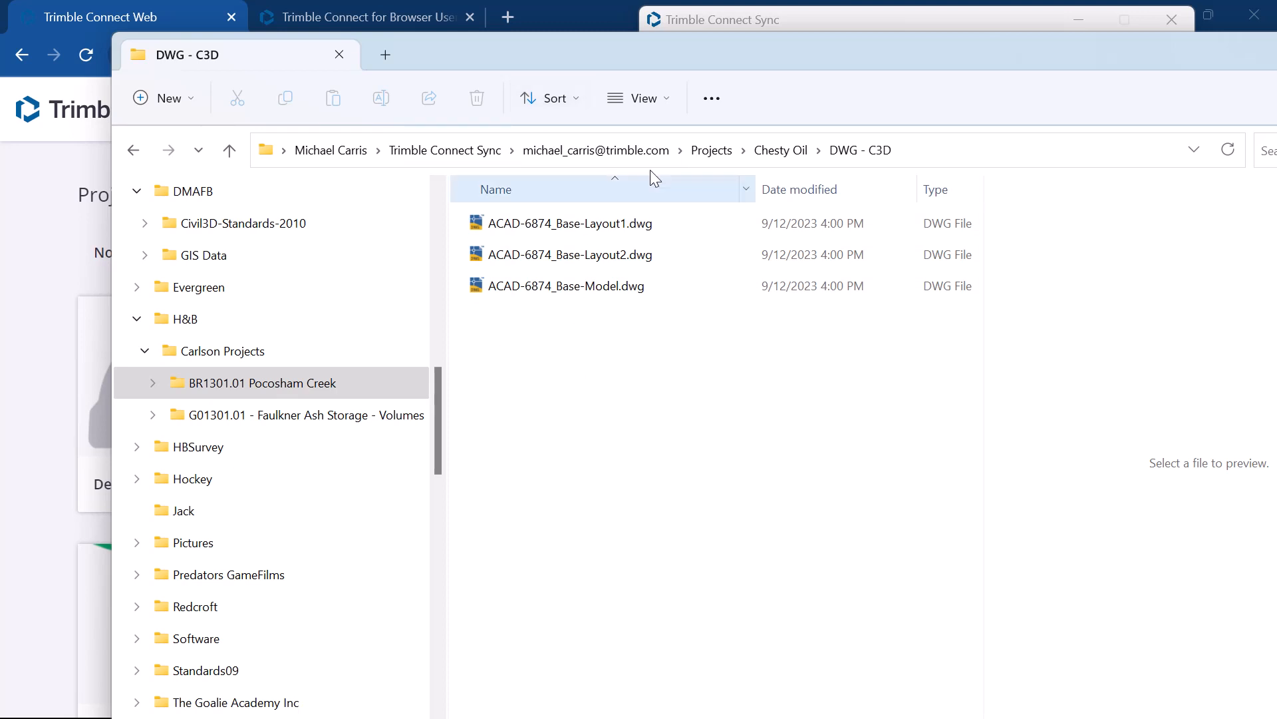
- Create a new folder named Test inside DWG - C3D
left_click(162, 97)
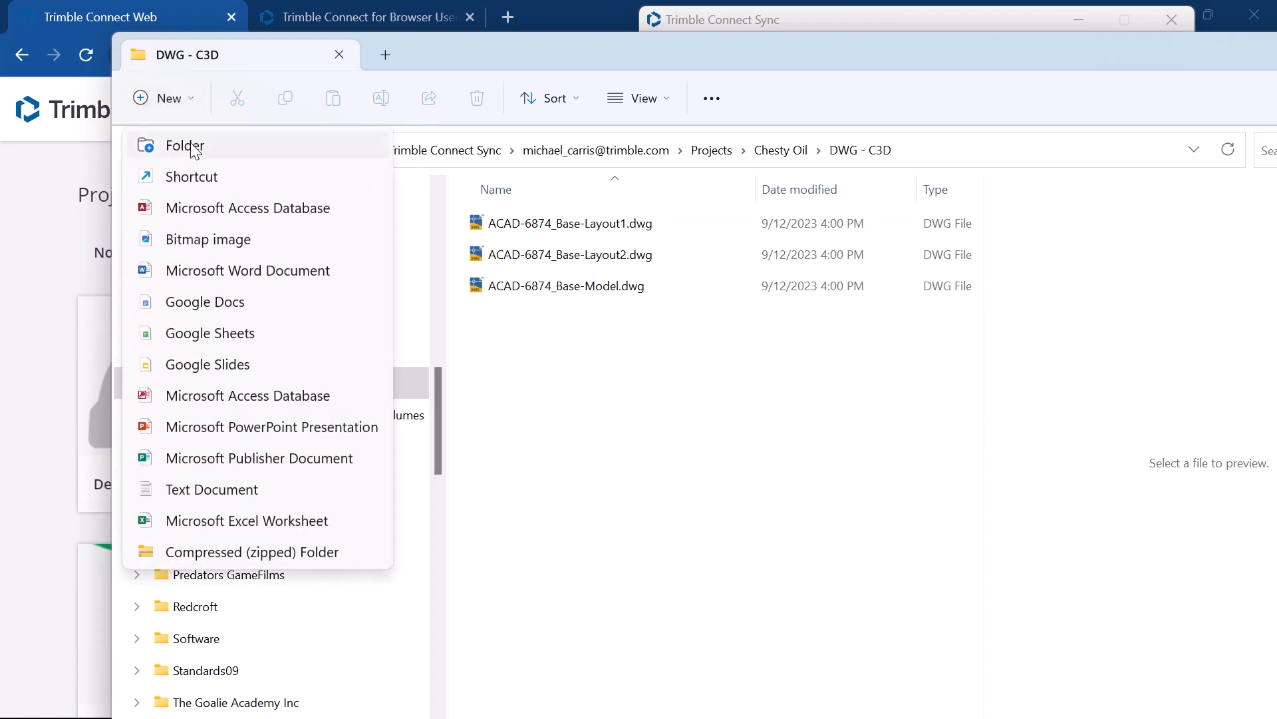
left_click(183, 145)
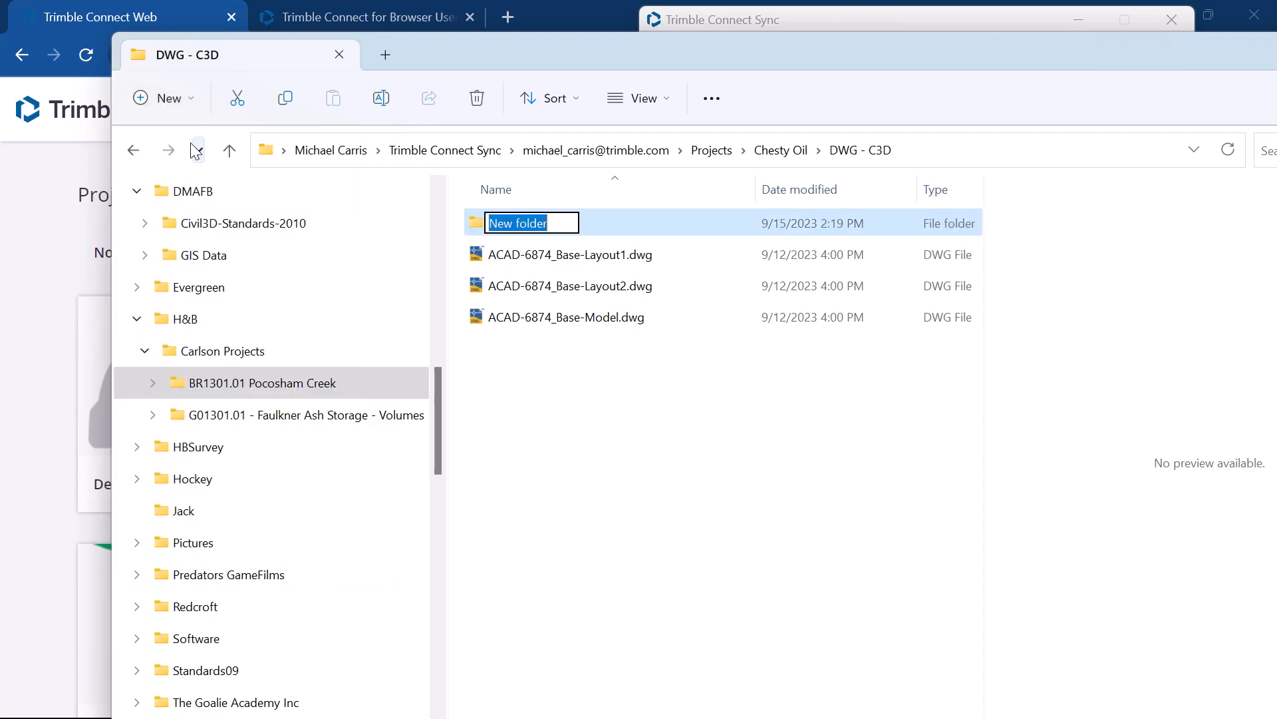
type("T")
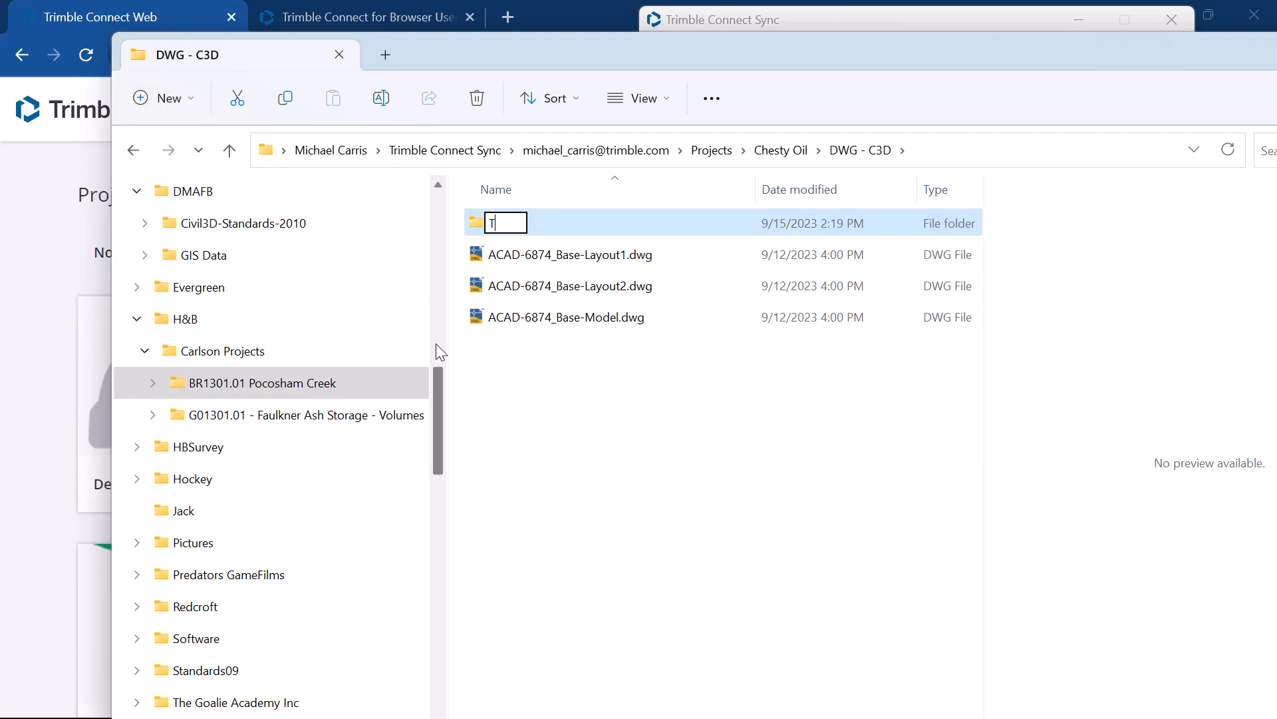
type("es")
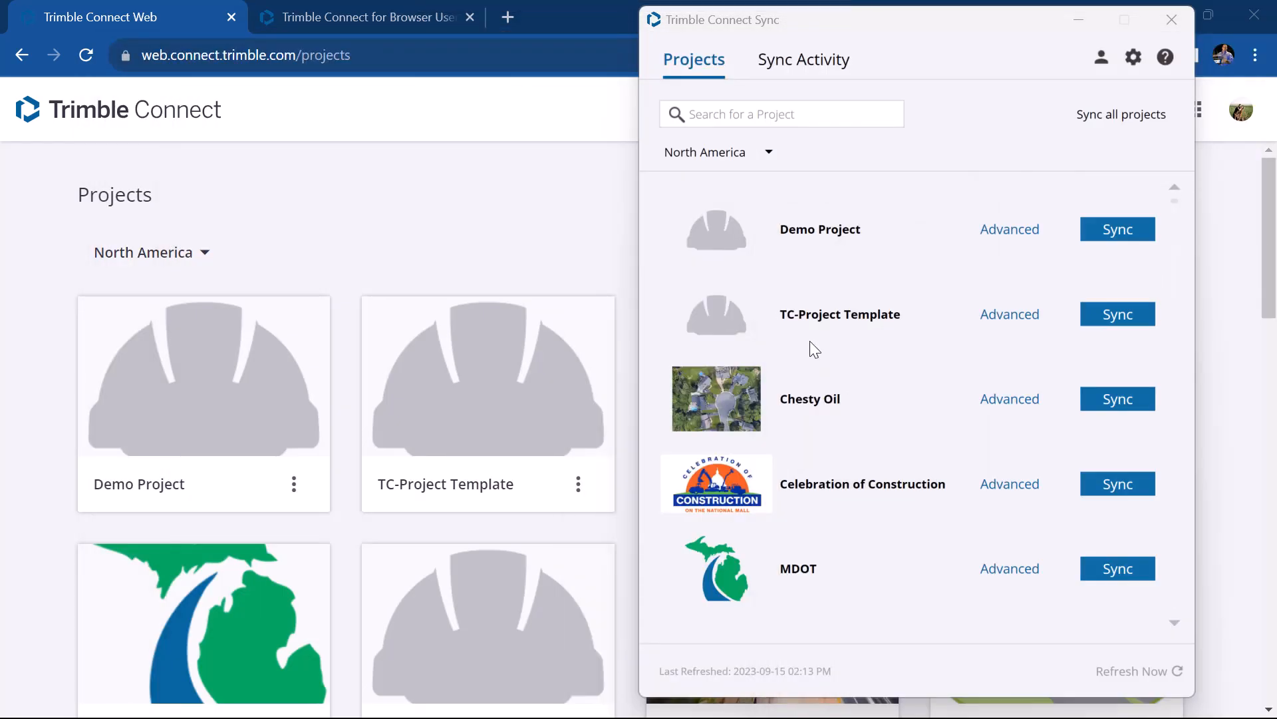
- Run the Chesty Oil sync, uploading Test and downloading Configuration and Curbing.dxf
left_click(1116, 398)
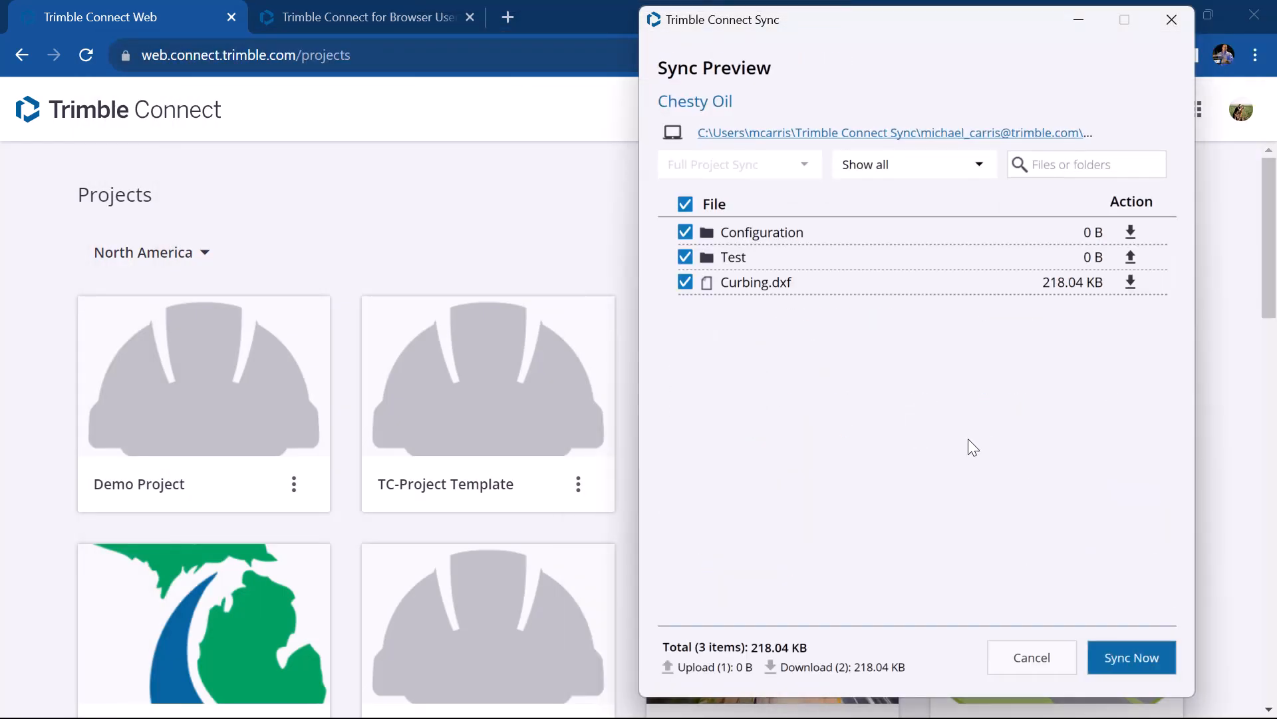
mouse_move(755, 282)
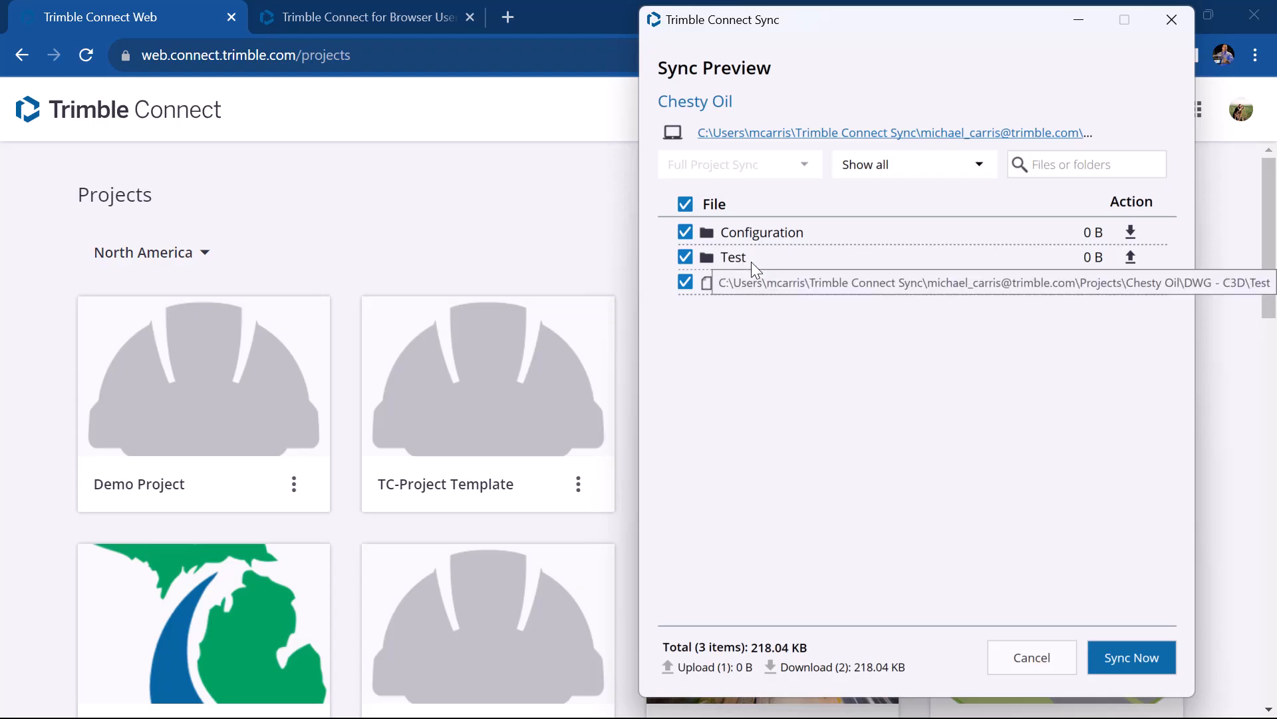
mouse_move(1131, 256)
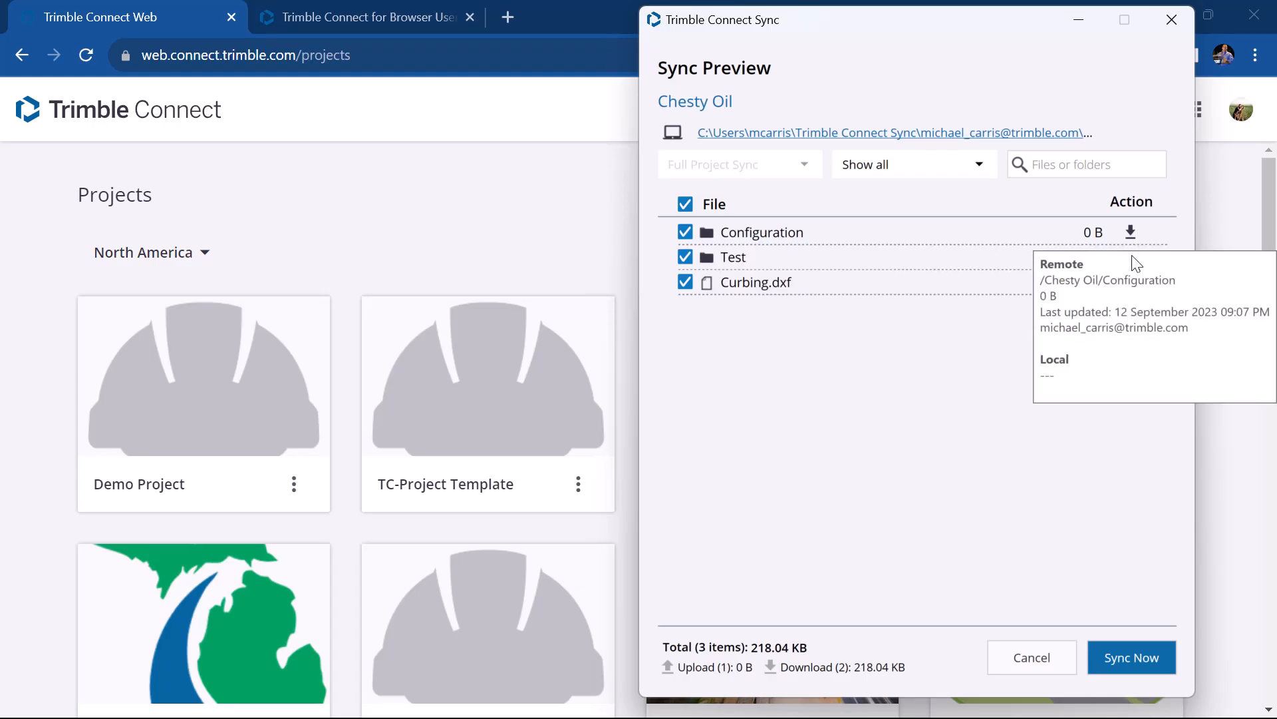
mouse_move(1141, 242)
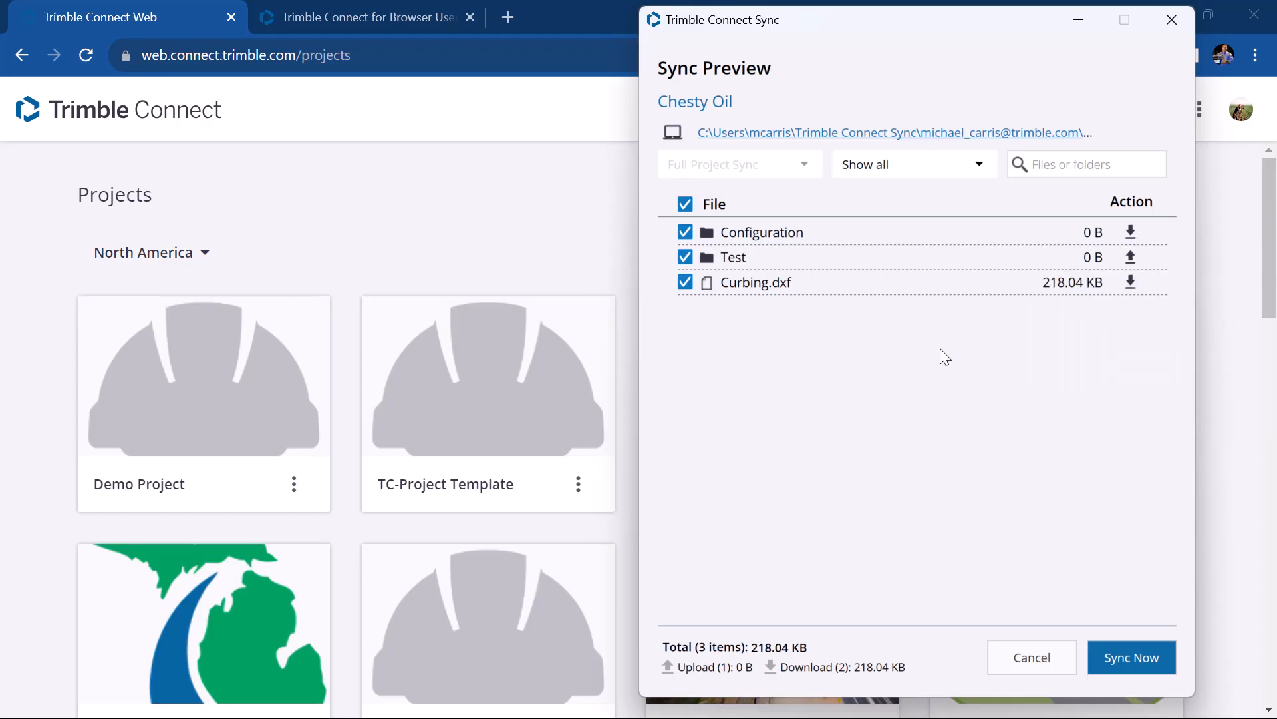
mouse_move(986, 306)
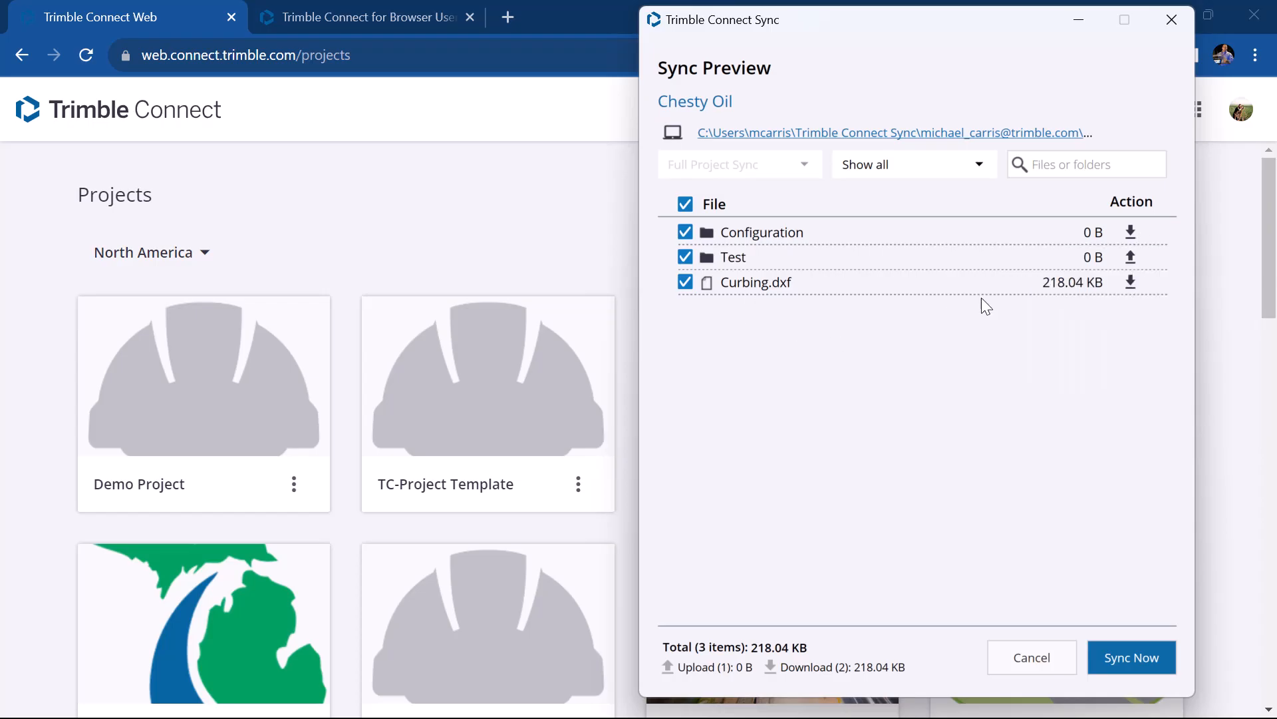
mouse_move(1113, 581)
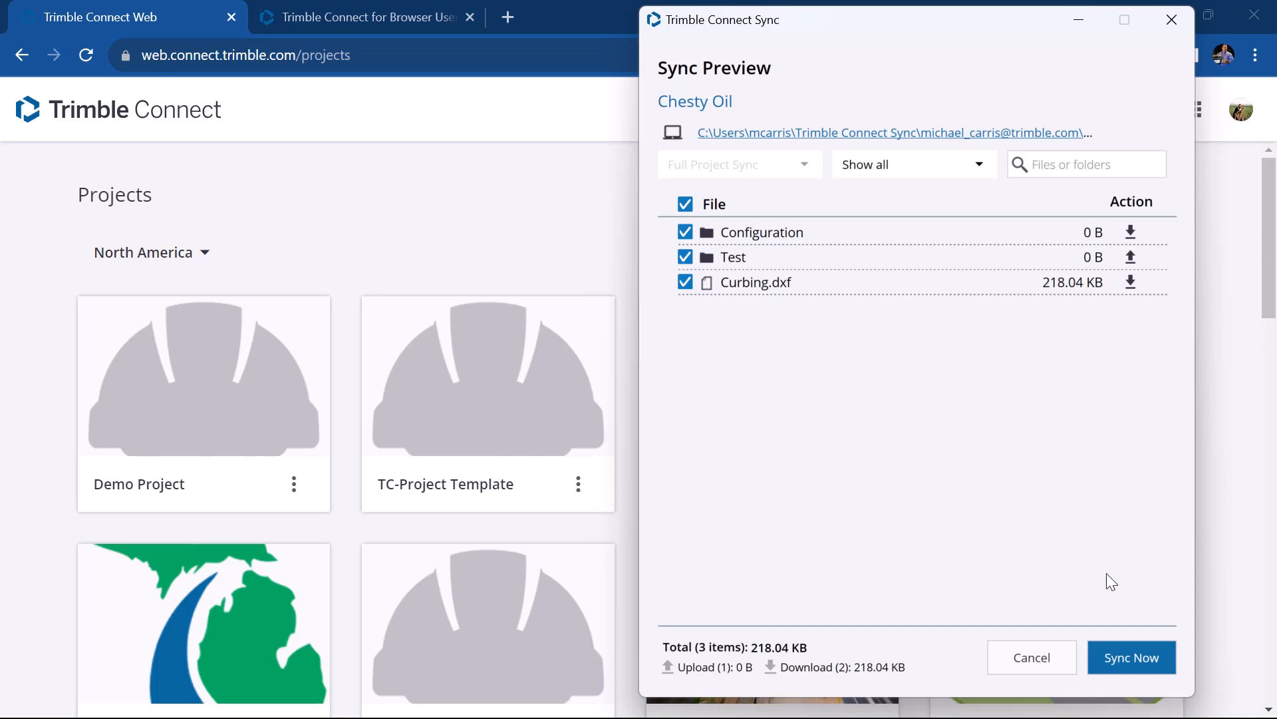
left_click(1031, 657)
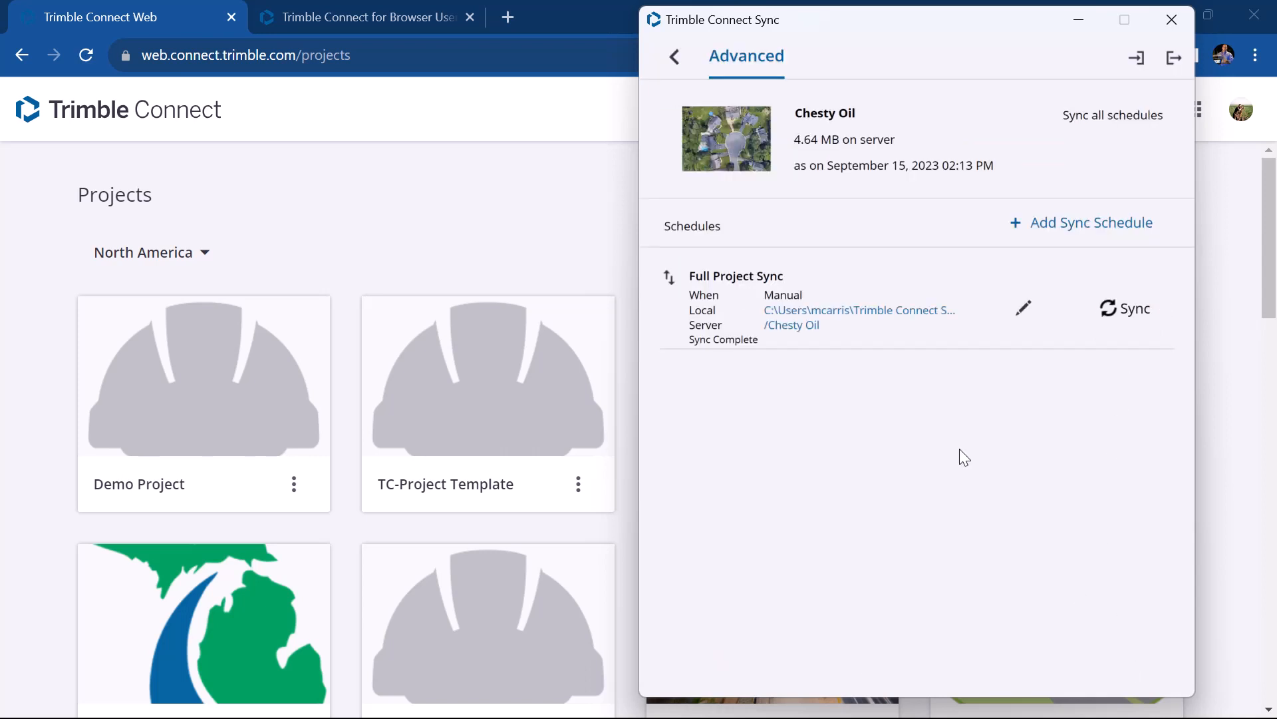
mouse_move(561, 224)
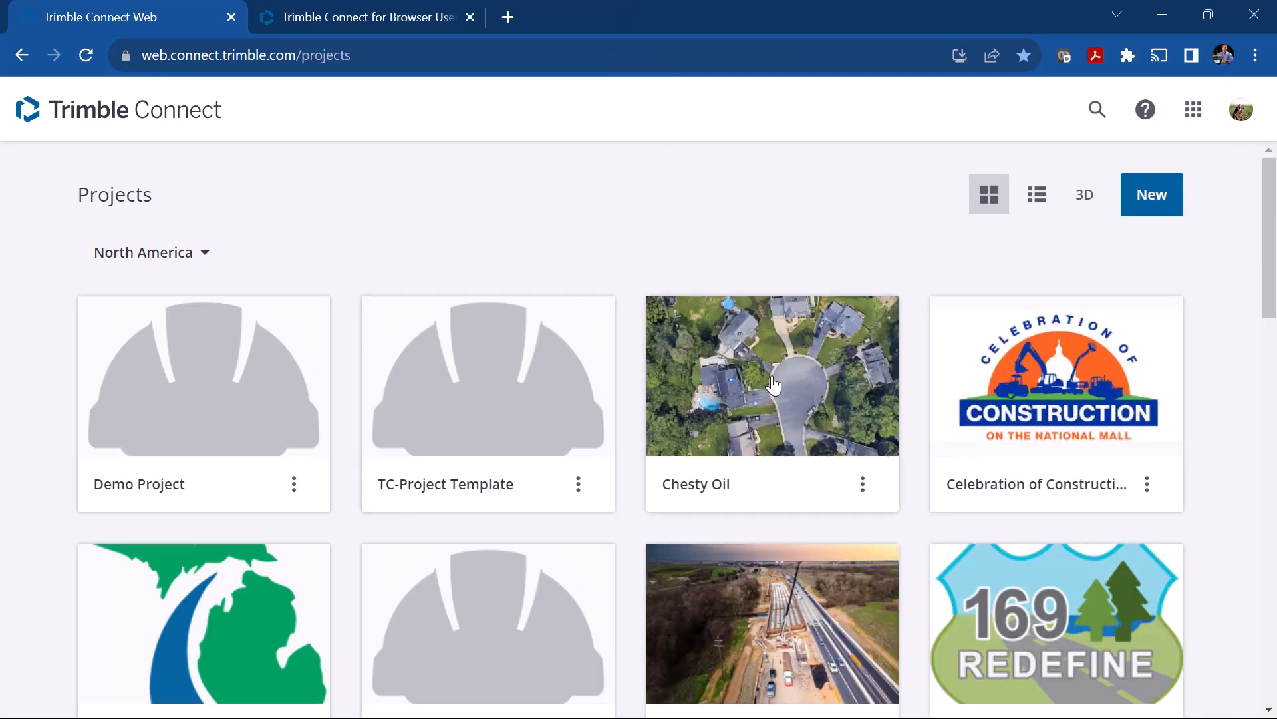
- Go into Chesty Oil's DWG - C3D folder on the web, where the synced Test folder appears
left_click(771, 375)
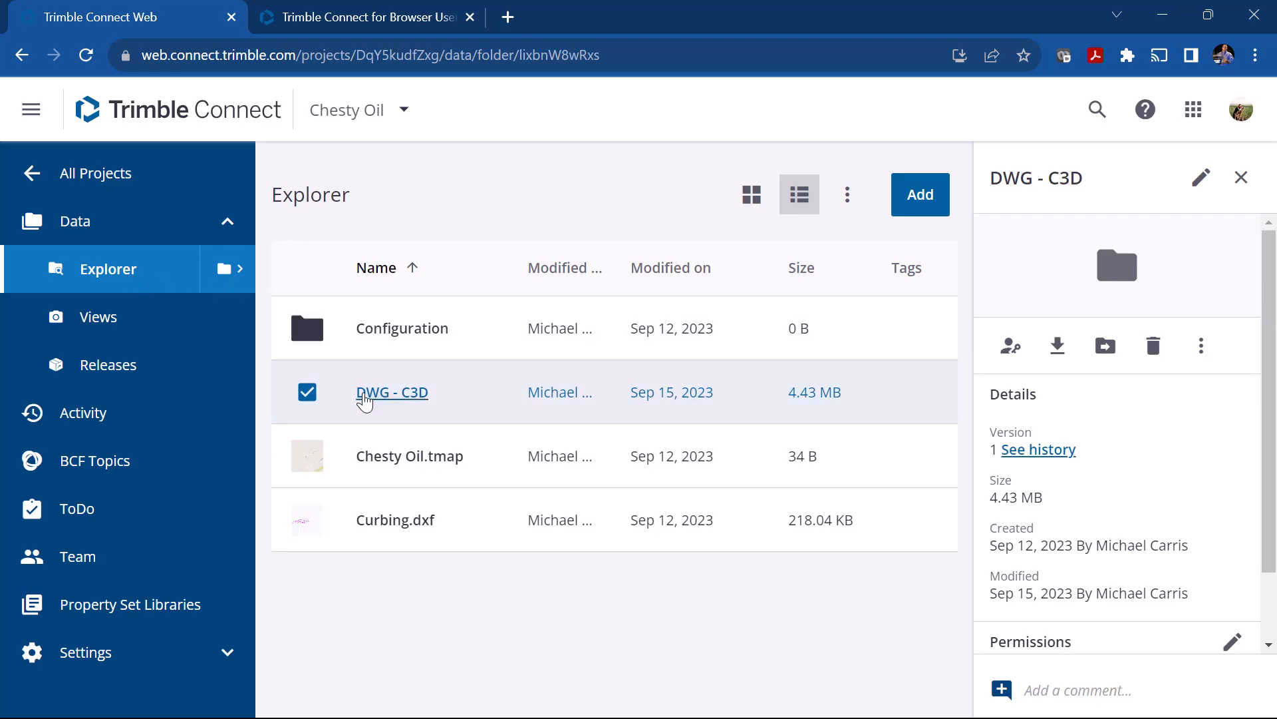
mouse_move(296, 418)
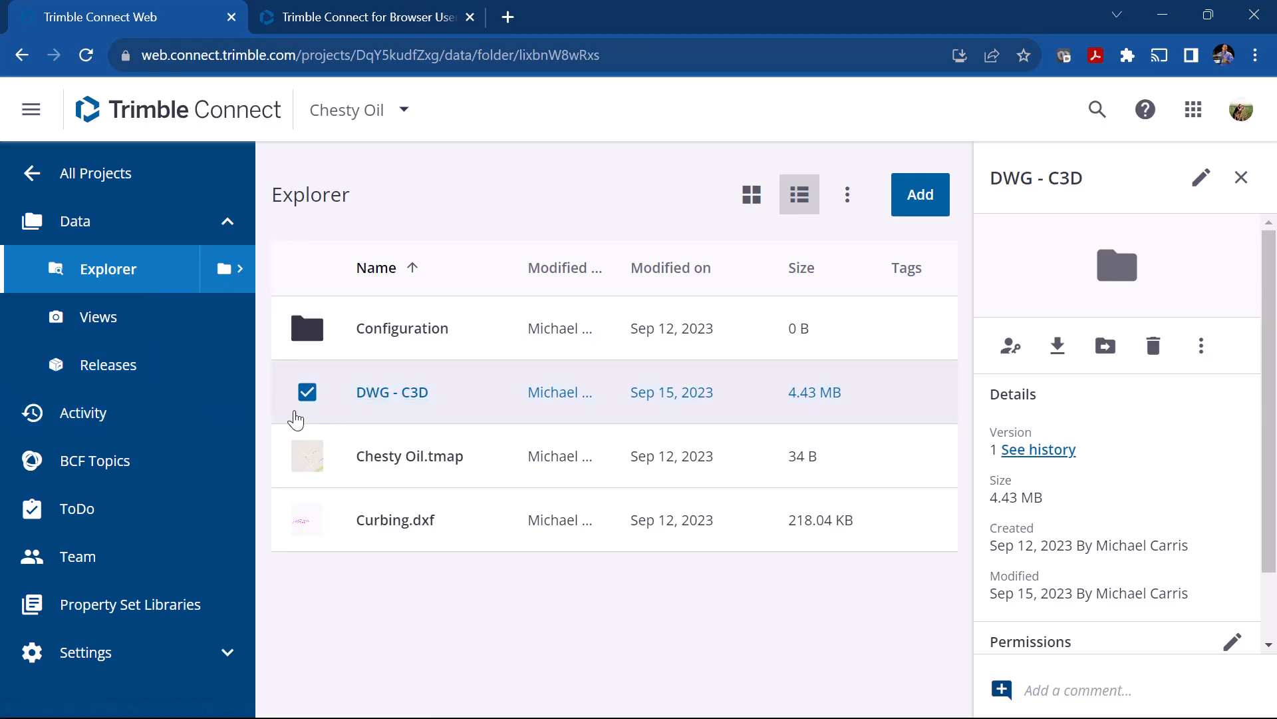
left_click(1242, 177)
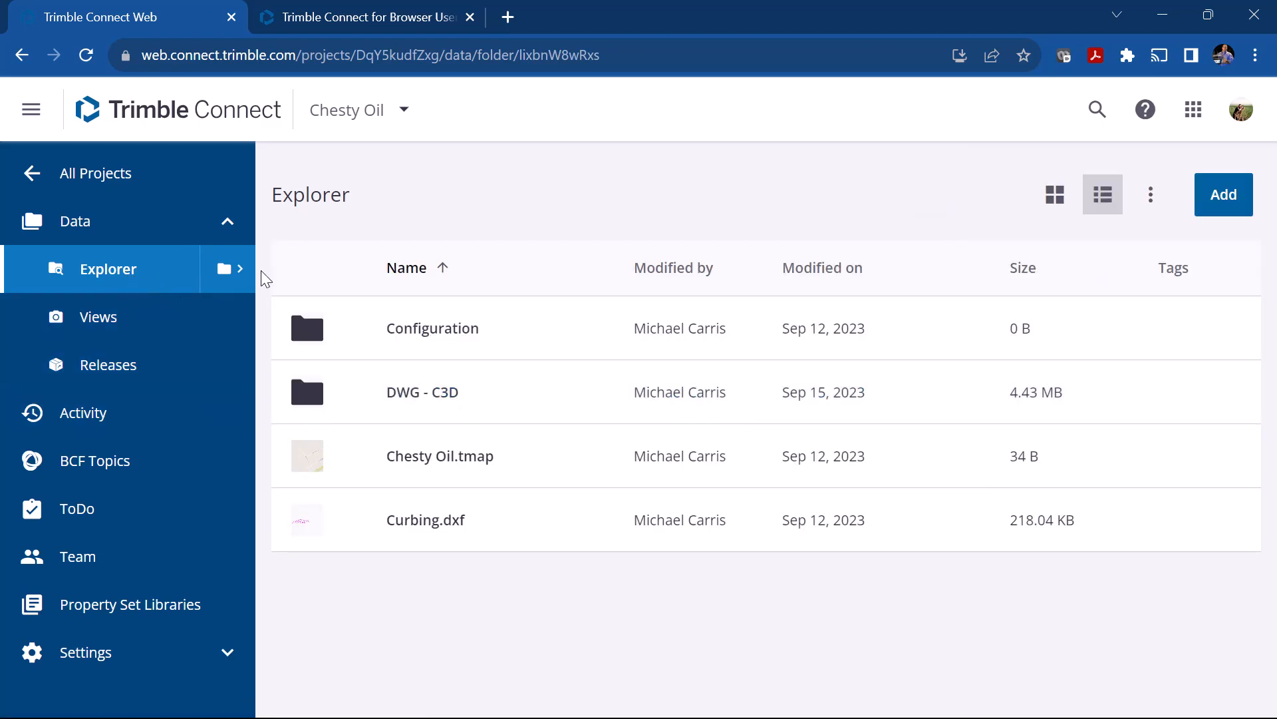
mouse_move(423, 391)
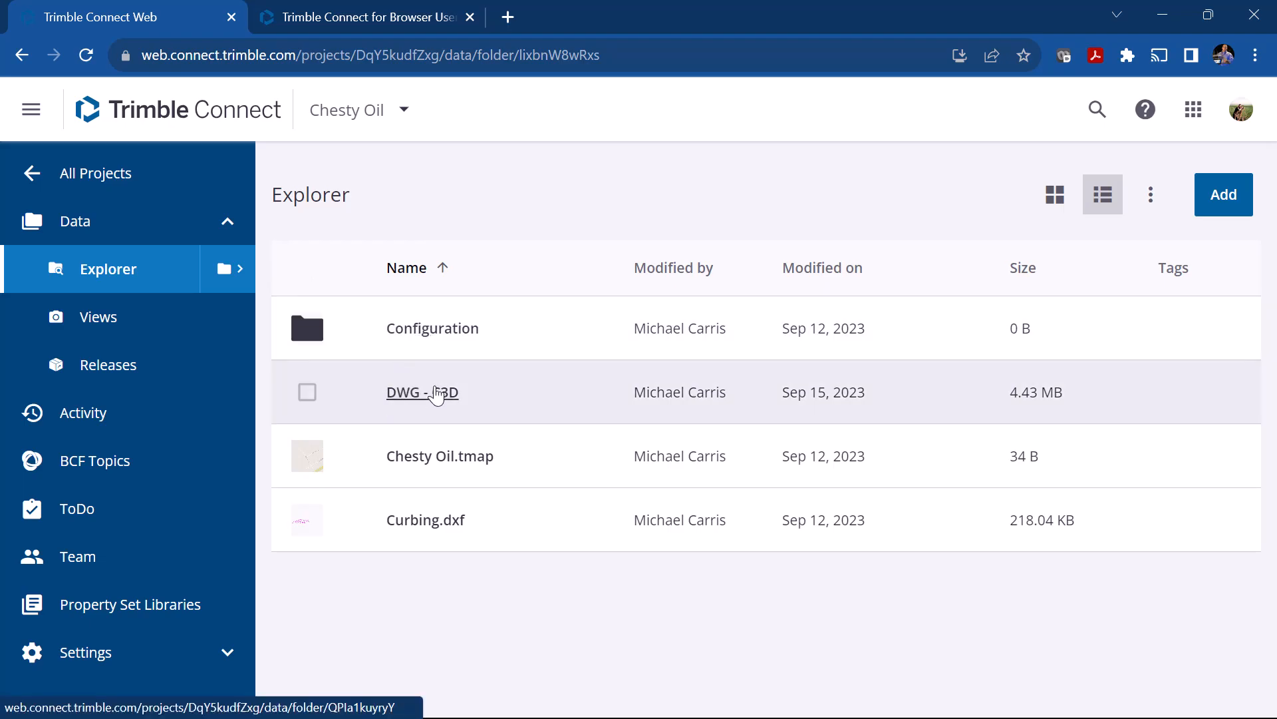
left_click(423, 392)
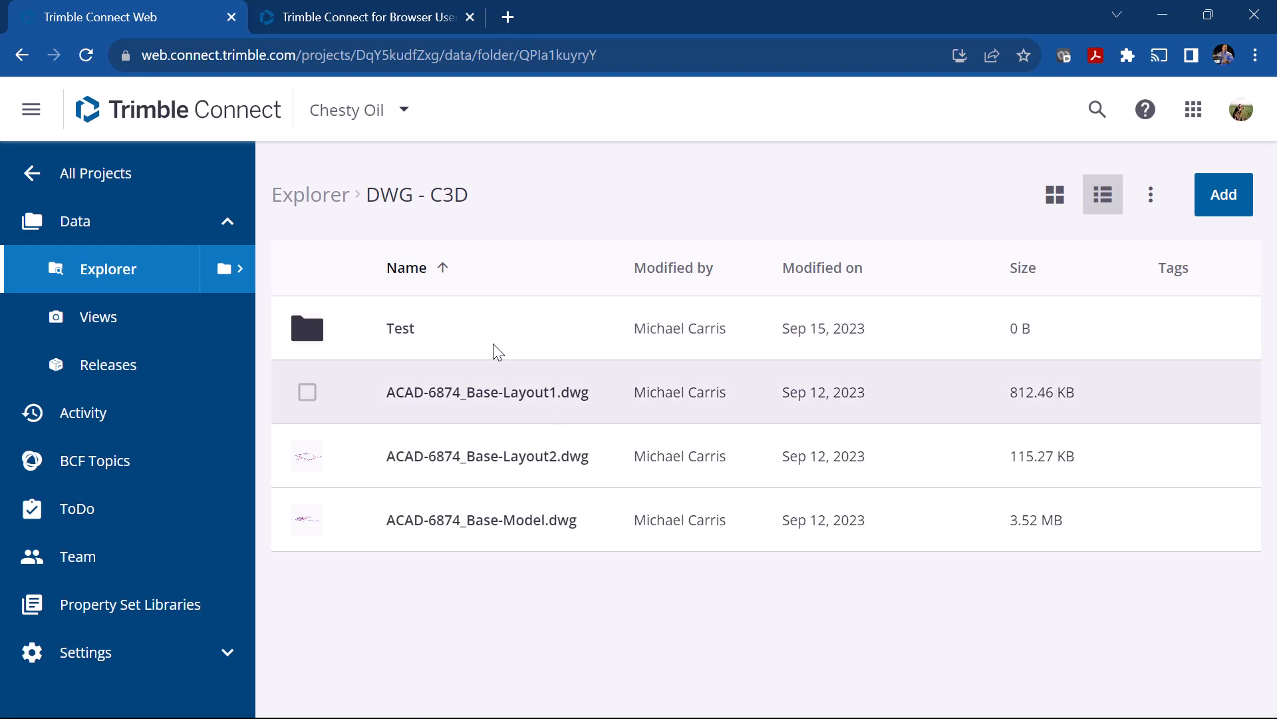
- Delete the Test folder and confirm, leaving only the three DWG files
left_click(401, 327)
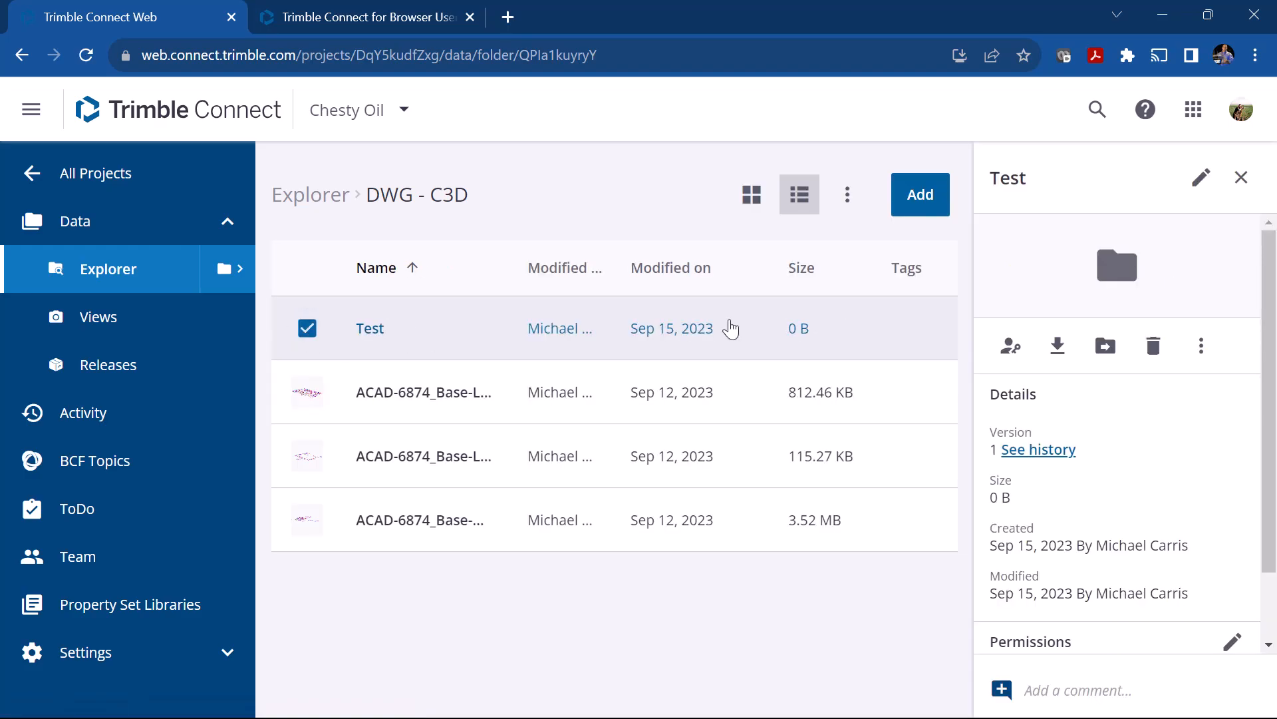
left_click(1153, 346)
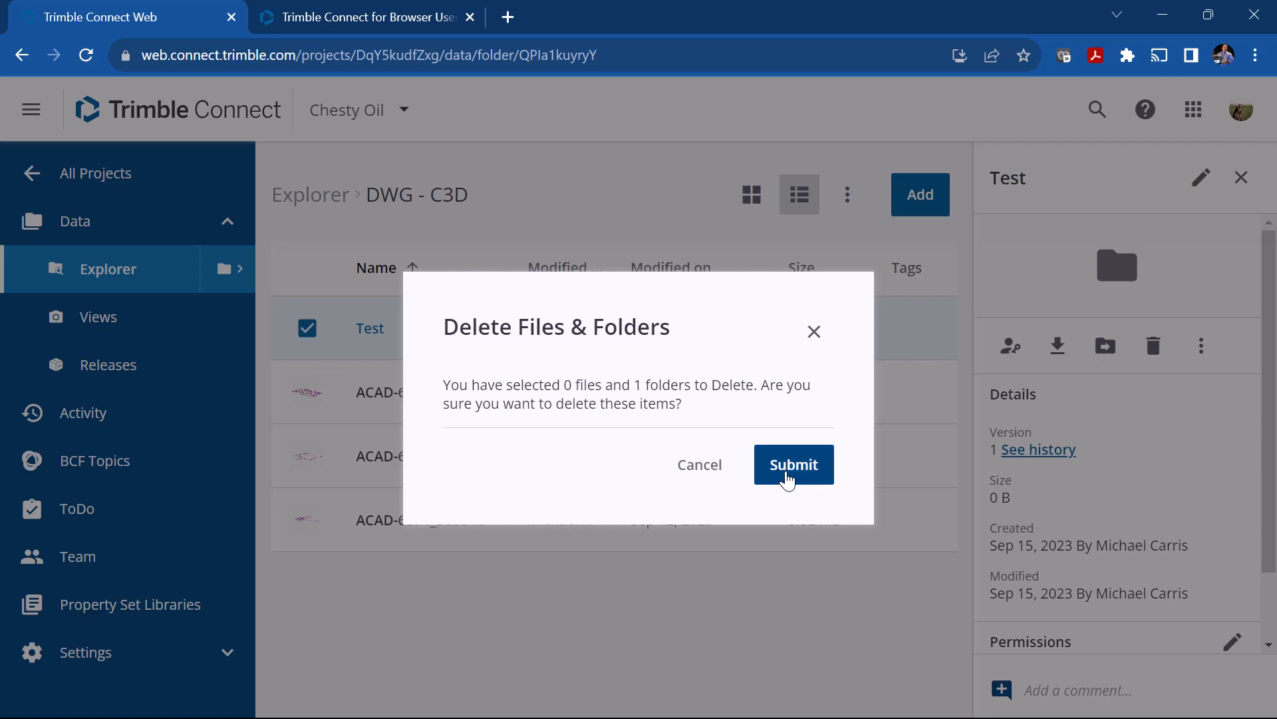
left_click(791, 464)
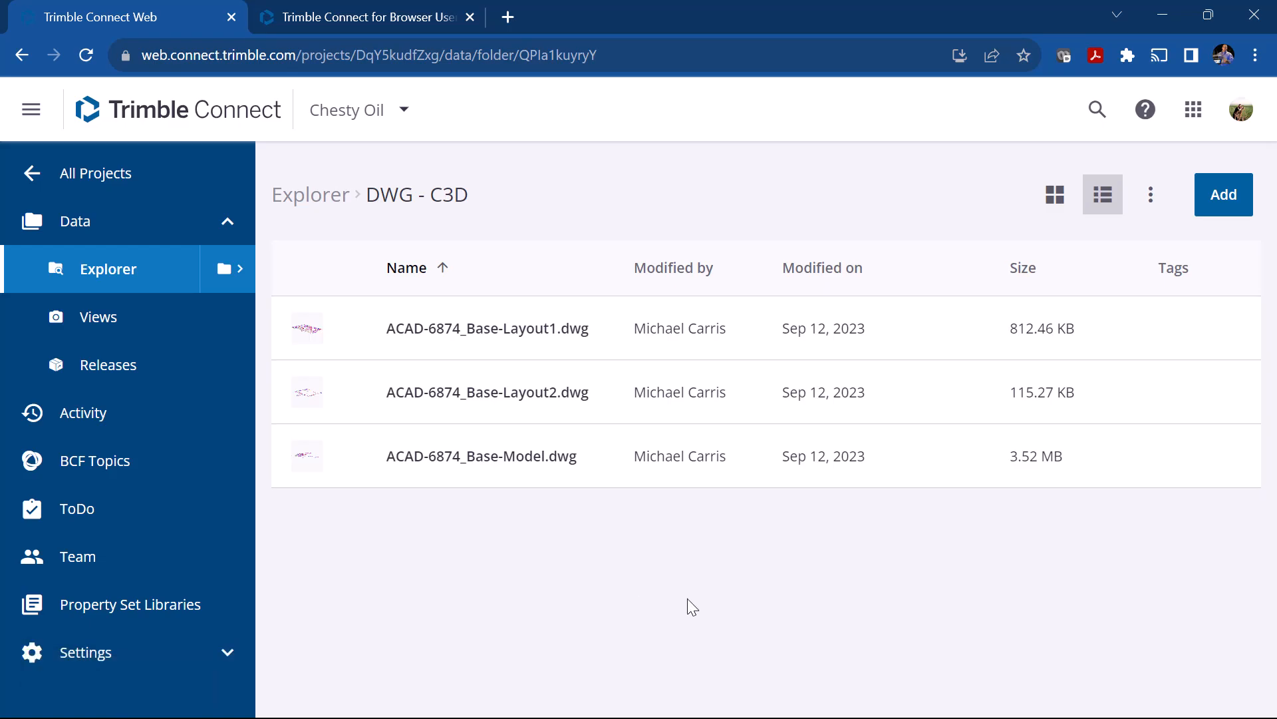
left_click(75, 221)
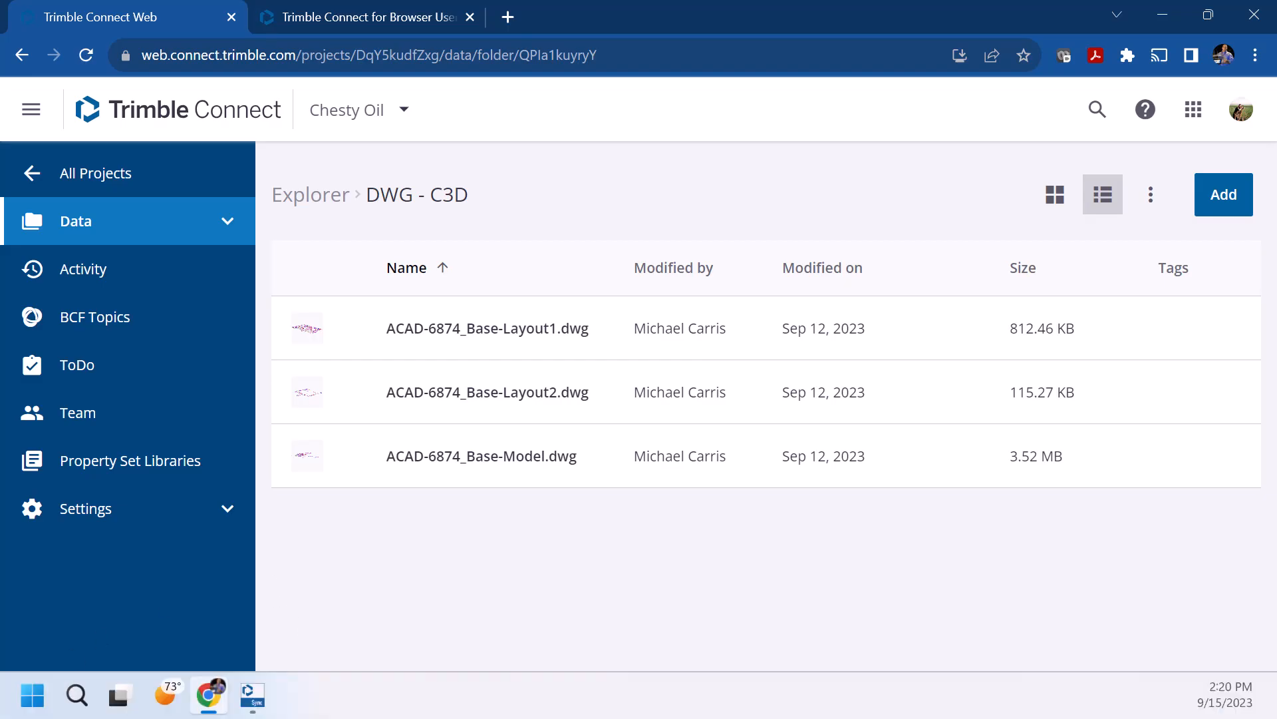
- Run a Full Project Sync of Chesty Oil so the deleted Test folder is removed locally
left_click(253, 696)
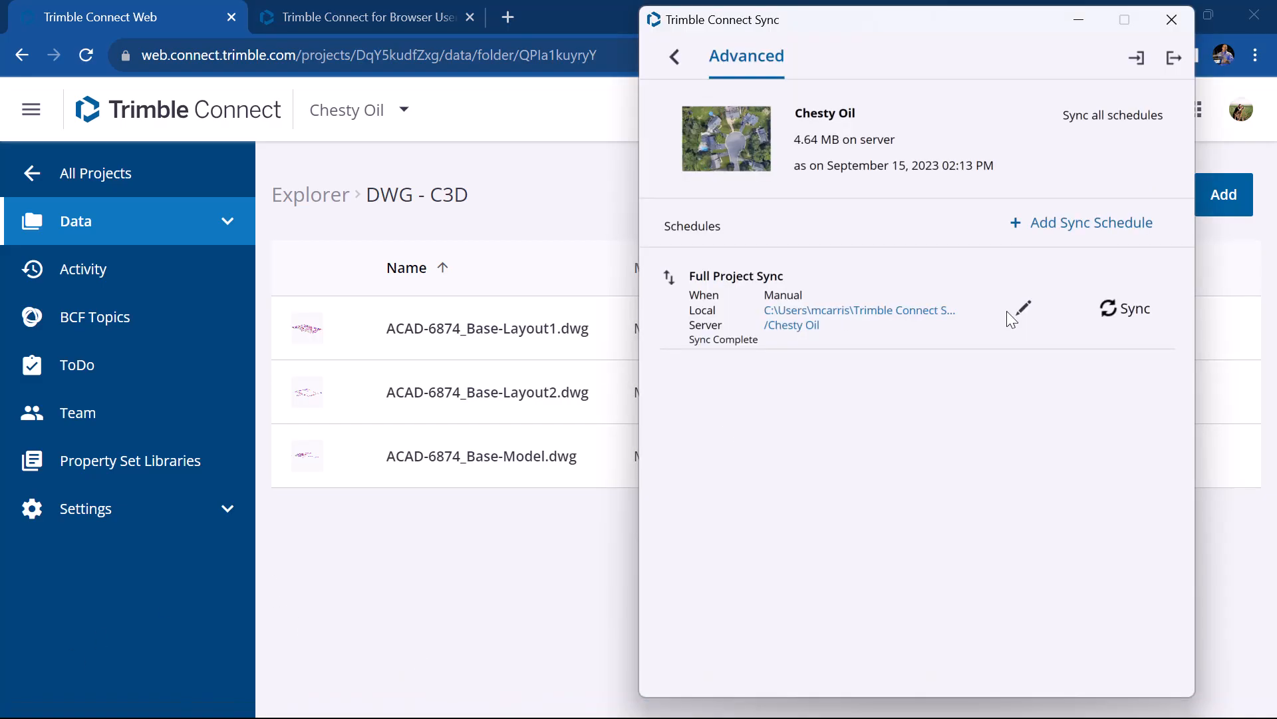
left_click(1124, 307)
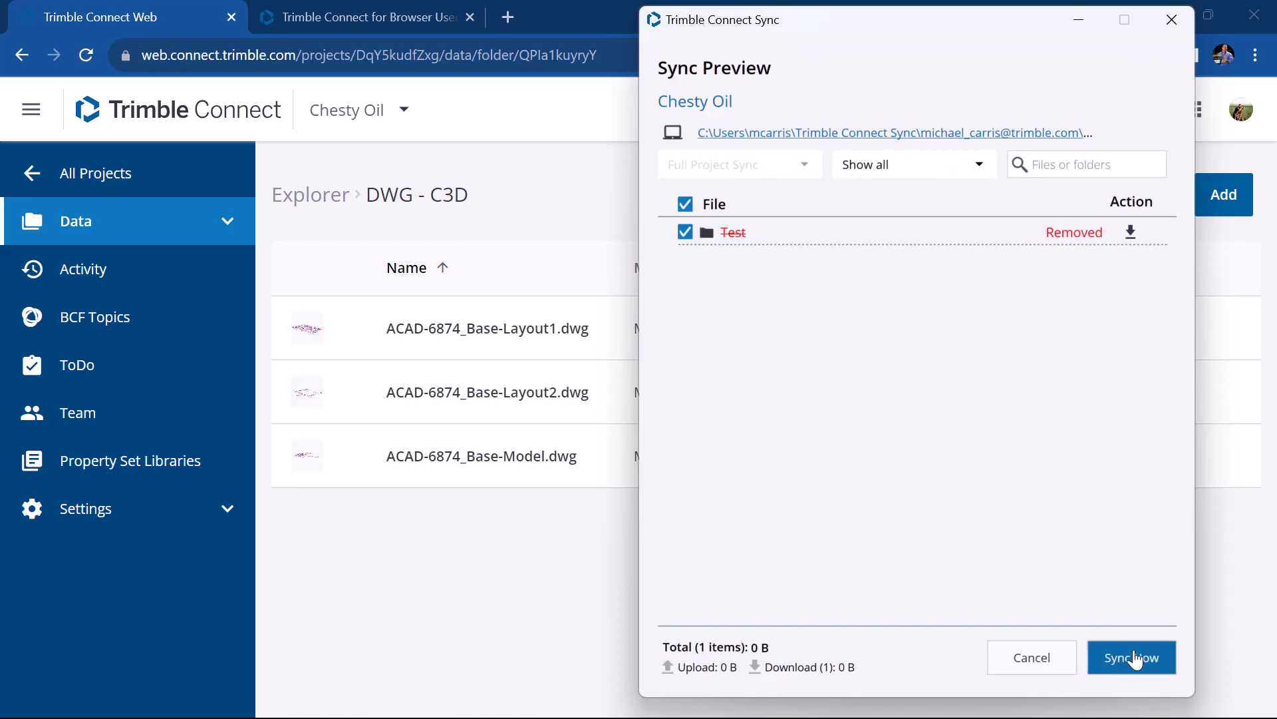
left_click(1131, 657)
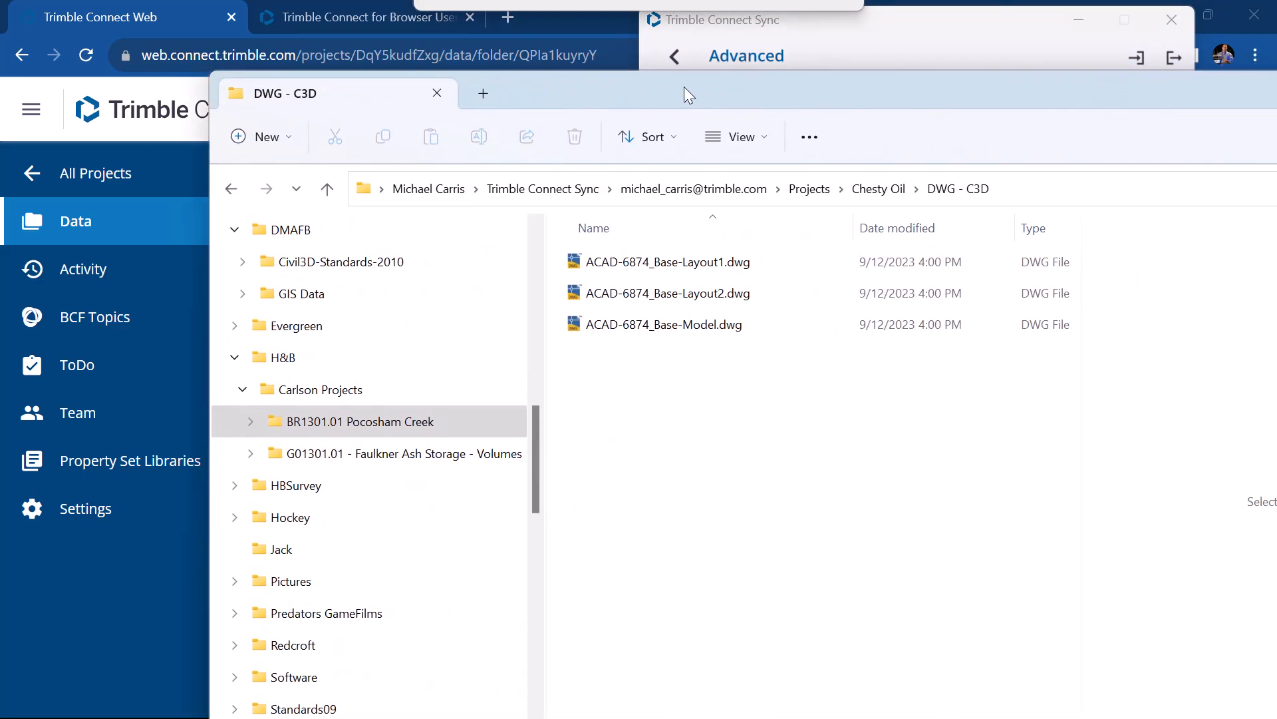
- Check the local DWG - C3D folder, now holding only the three DWG files
left_click(665, 262)
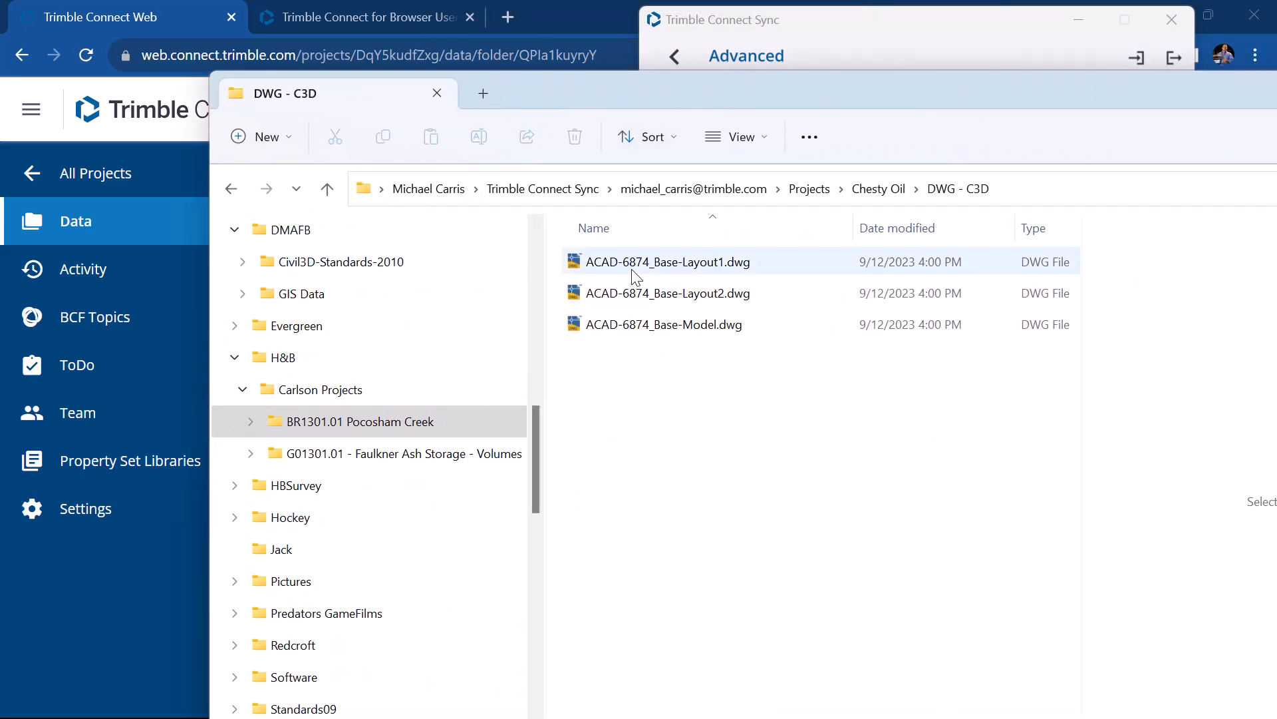
mouse_move(652, 257)
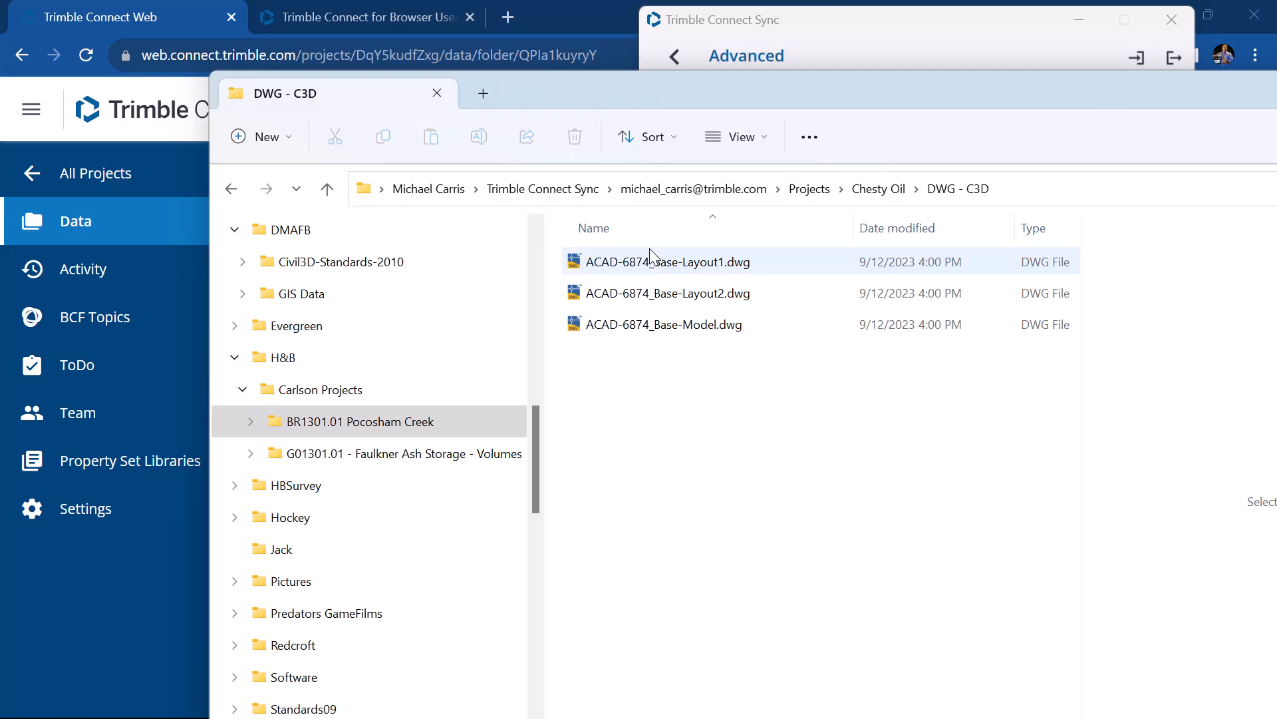
mouse_move(668, 261)
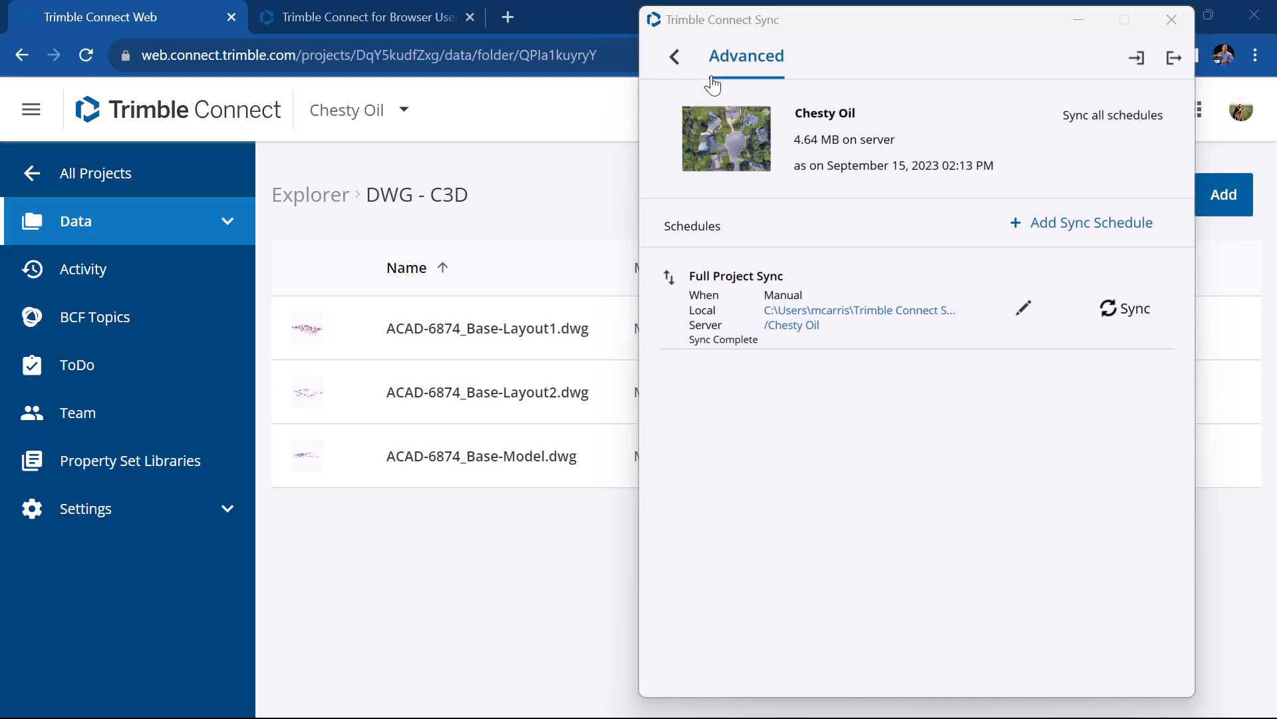
- Go back to the Sync projects list, where Chesty Oil shows Done
left_click(675, 57)
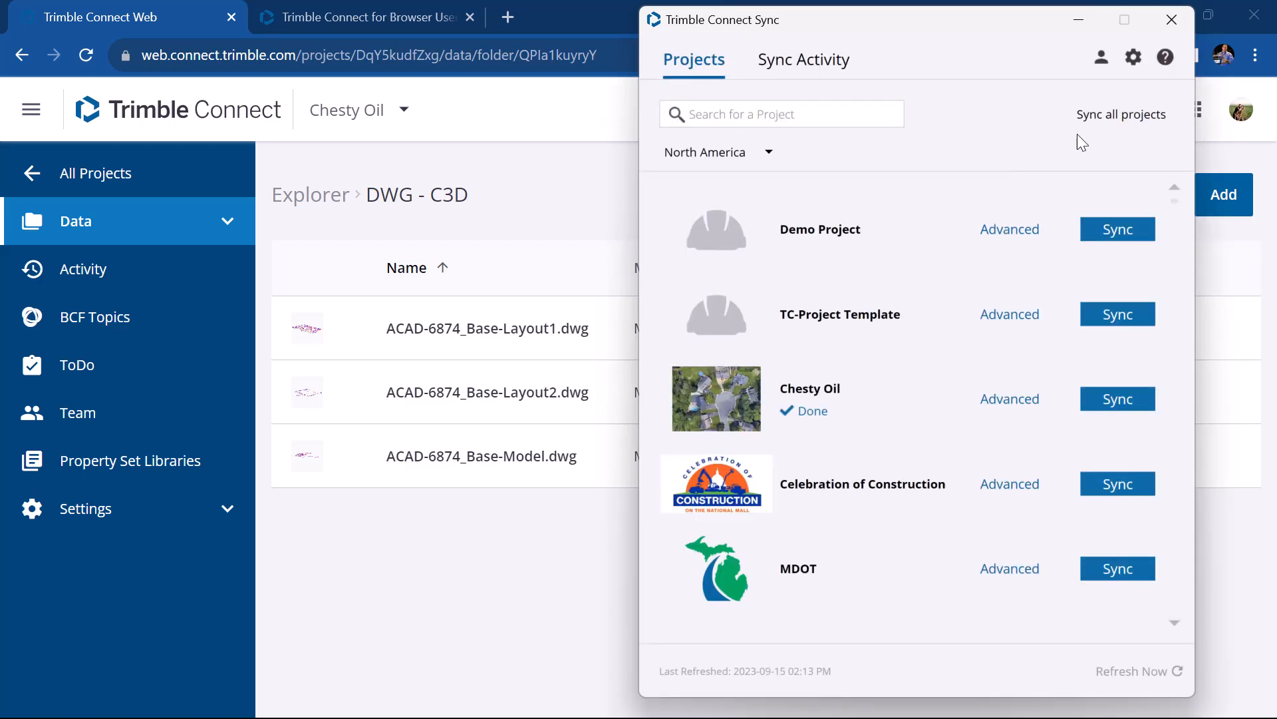
mouse_move(1133, 57)
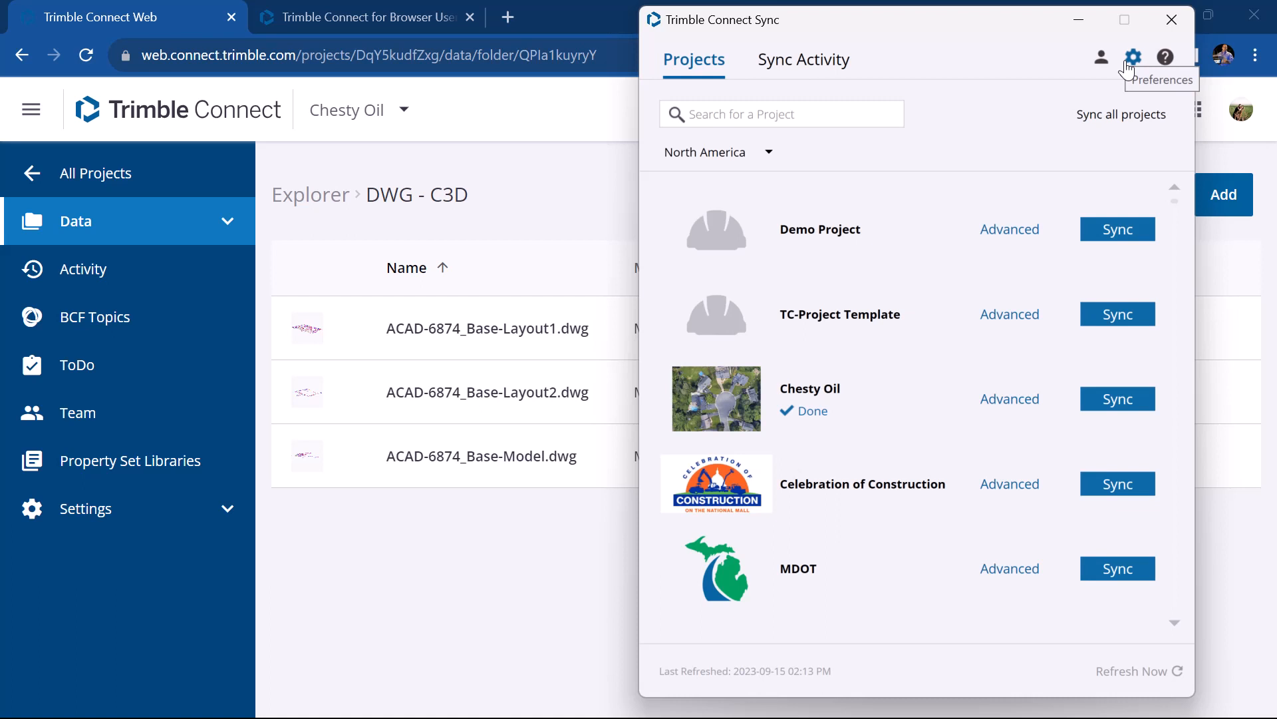
mouse_move(1102, 57)
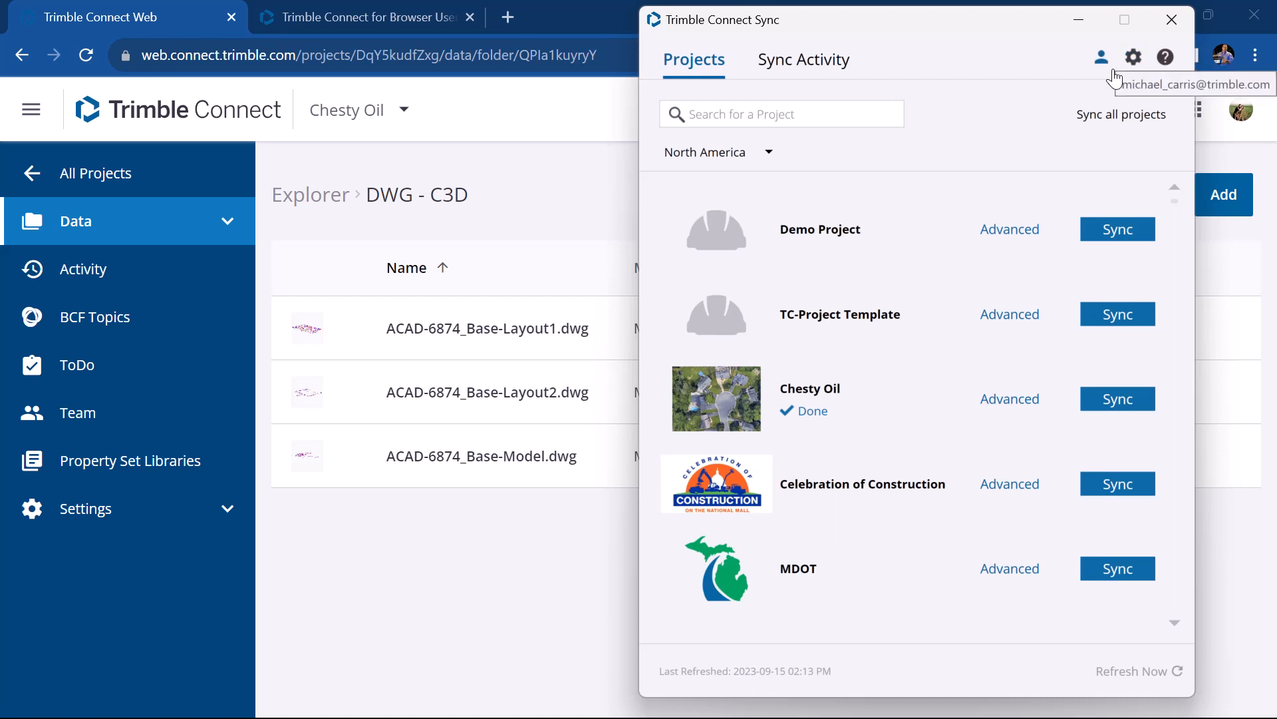